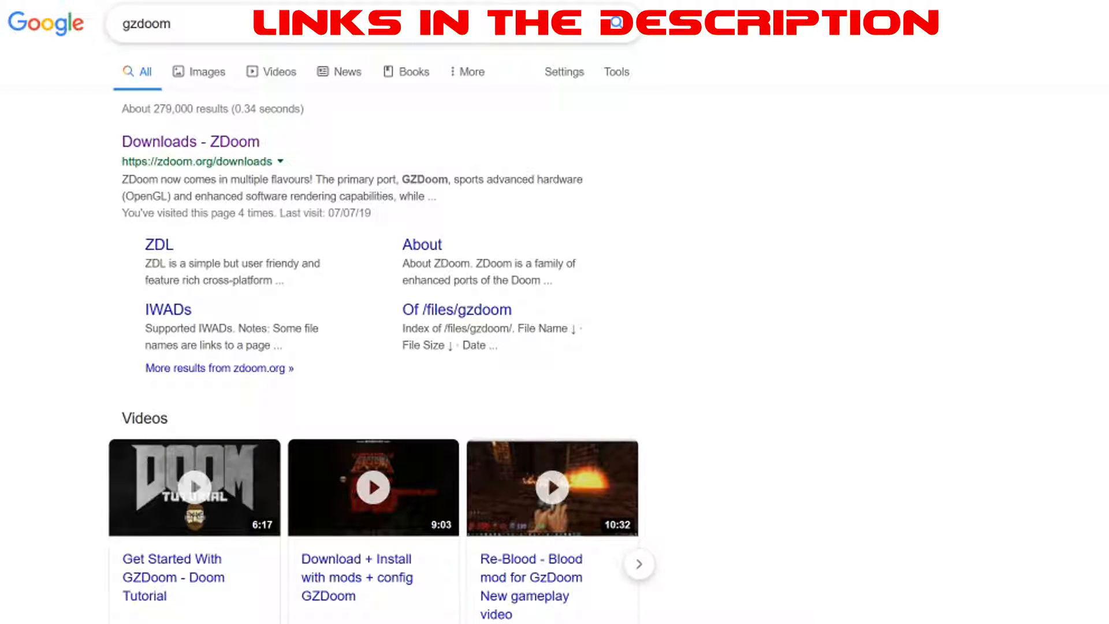
pyautogui.moveTo(170, 141)
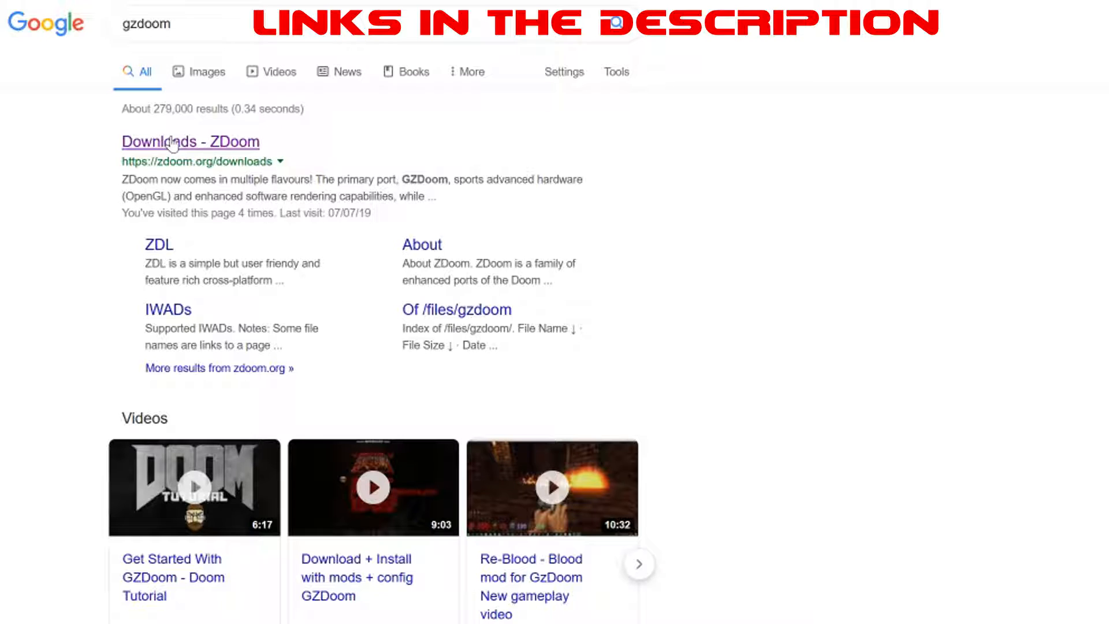
# Step: Open the 'Downloads - ZDoom' search result and scroll to the GZDoom v4.1.3 listing
pyautogui.click(191, 141)
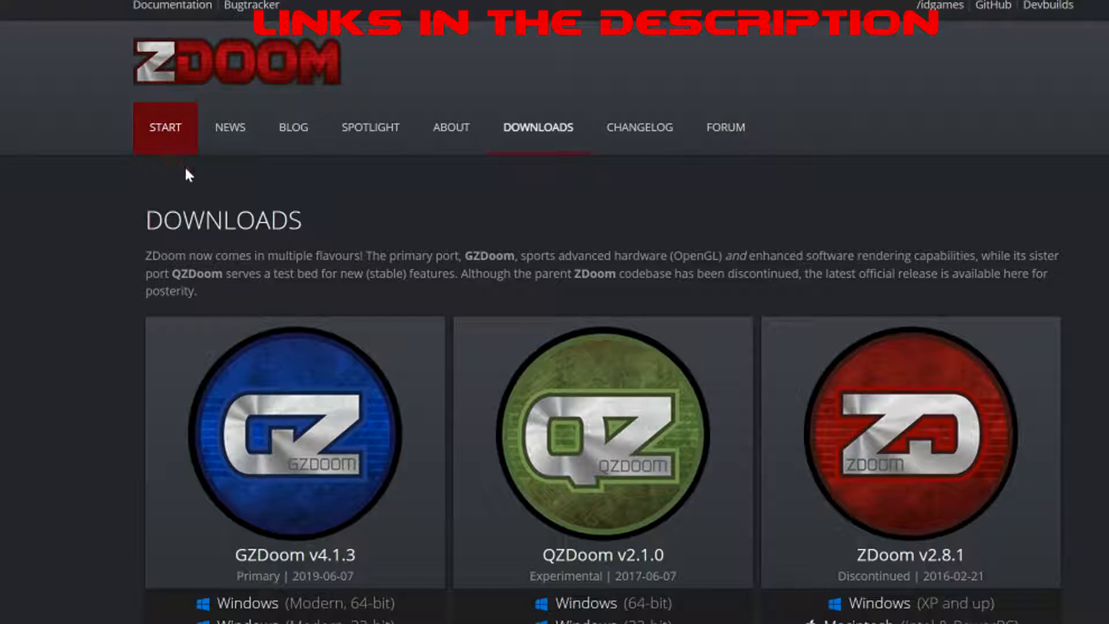
pyautogui.scroll(-3)
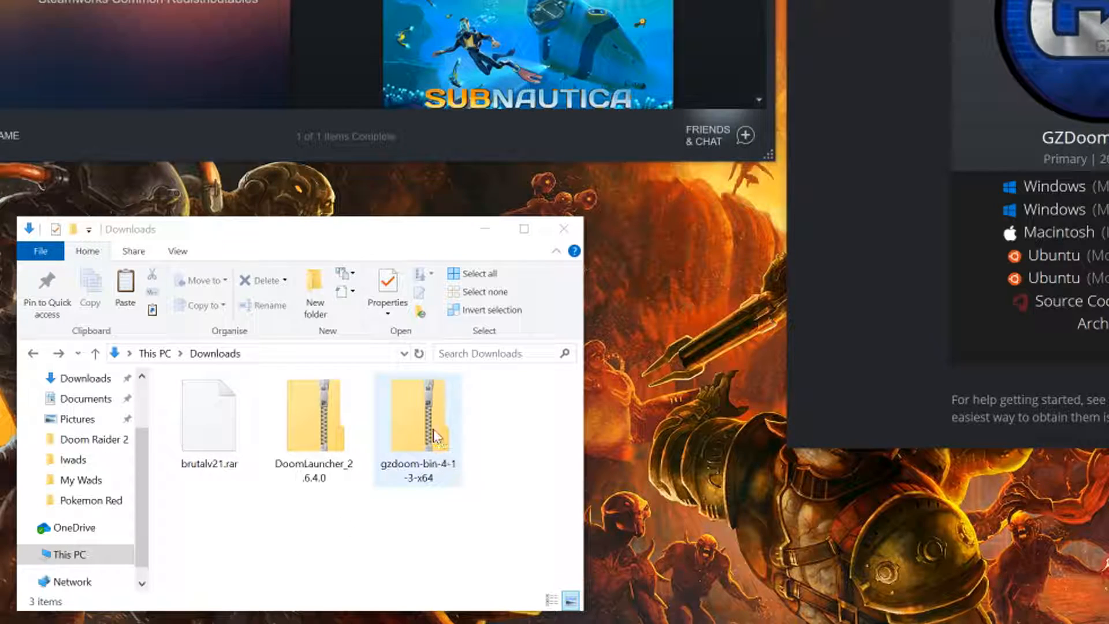
# Step: Extract gzdoom-bin-4-1-3-x64.zip into its own folder with 7-Zip
pyautogui.rightClick(417, 428)
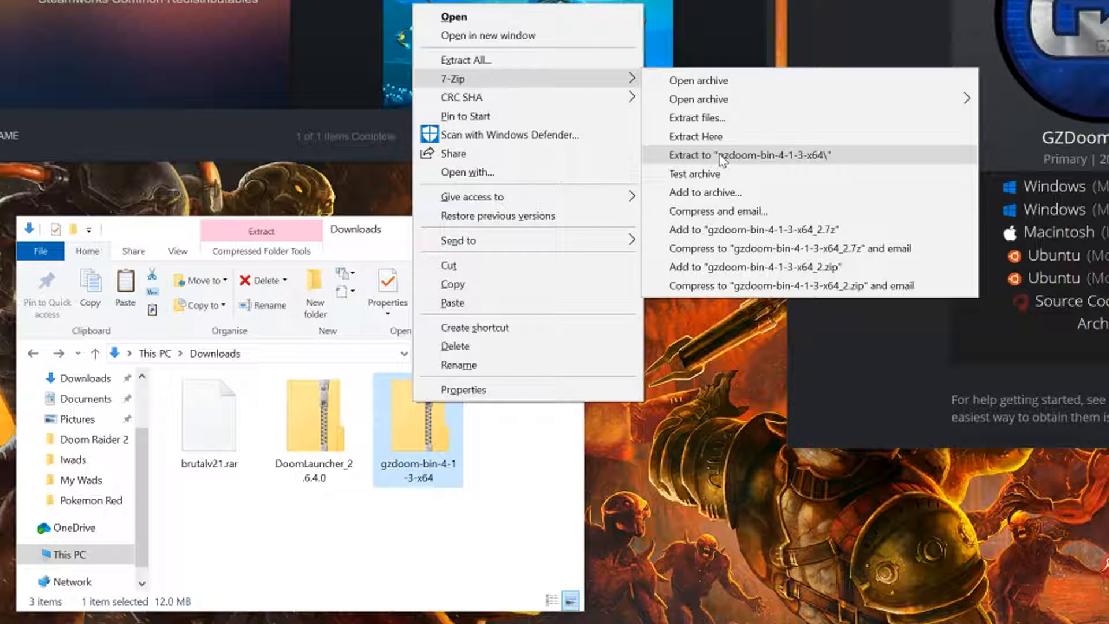
pyautogui.click(746, 154)
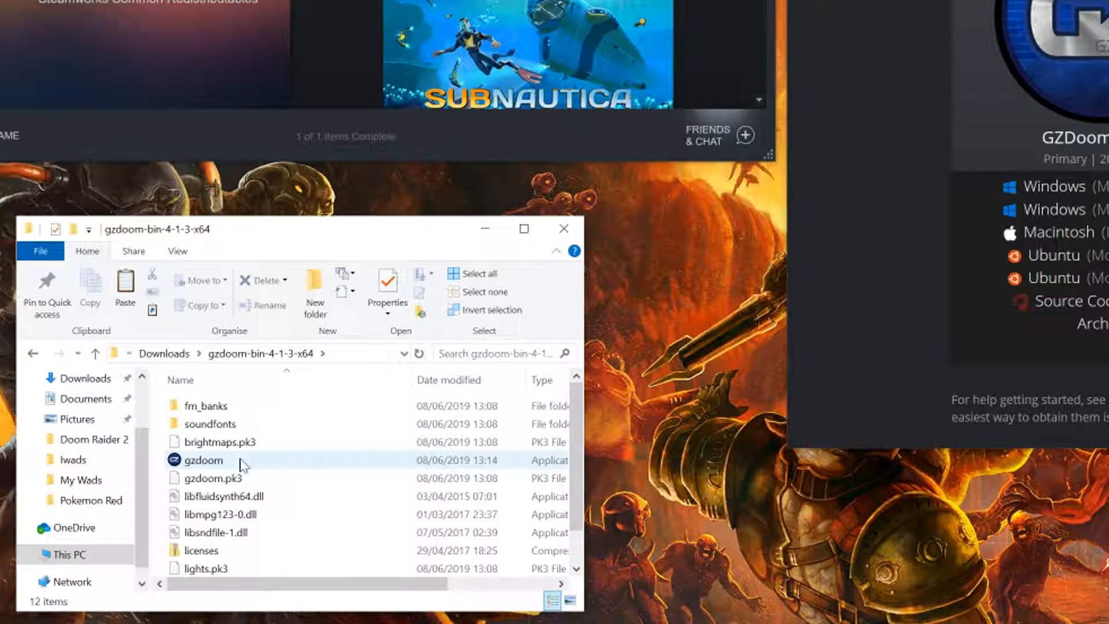
pyautogui.moveTo(216, 468)
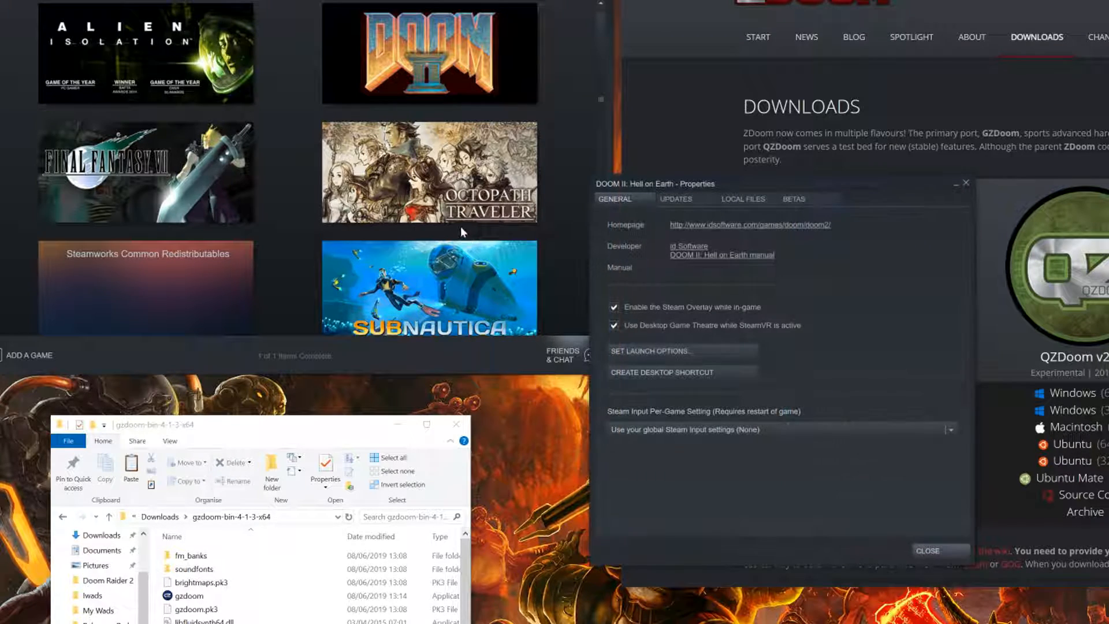
# Step: Browse DOOM II's local files from Steam Properties and open its base folder
pyautogui.click(743, 199)
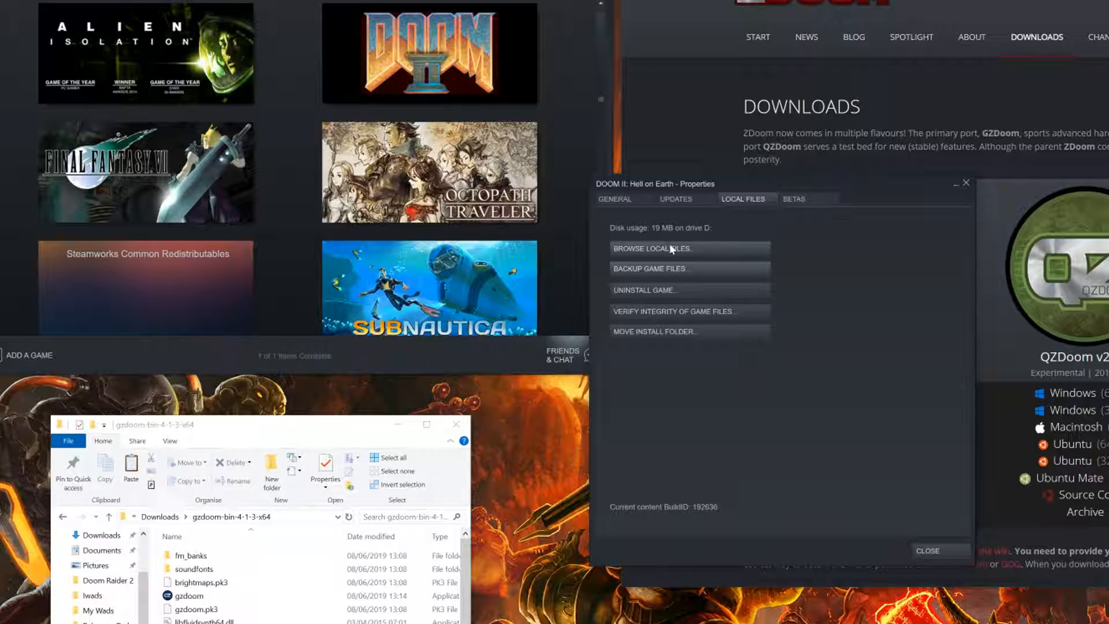
pyautogui.click(652, 249)
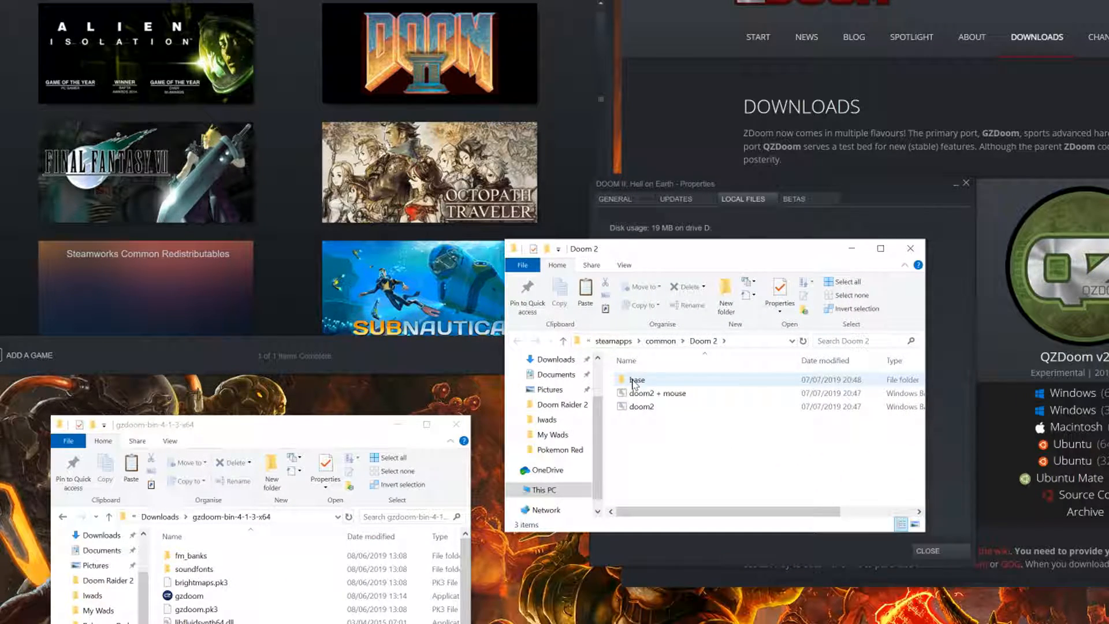
pyautogui.doubleClick(638, 380)
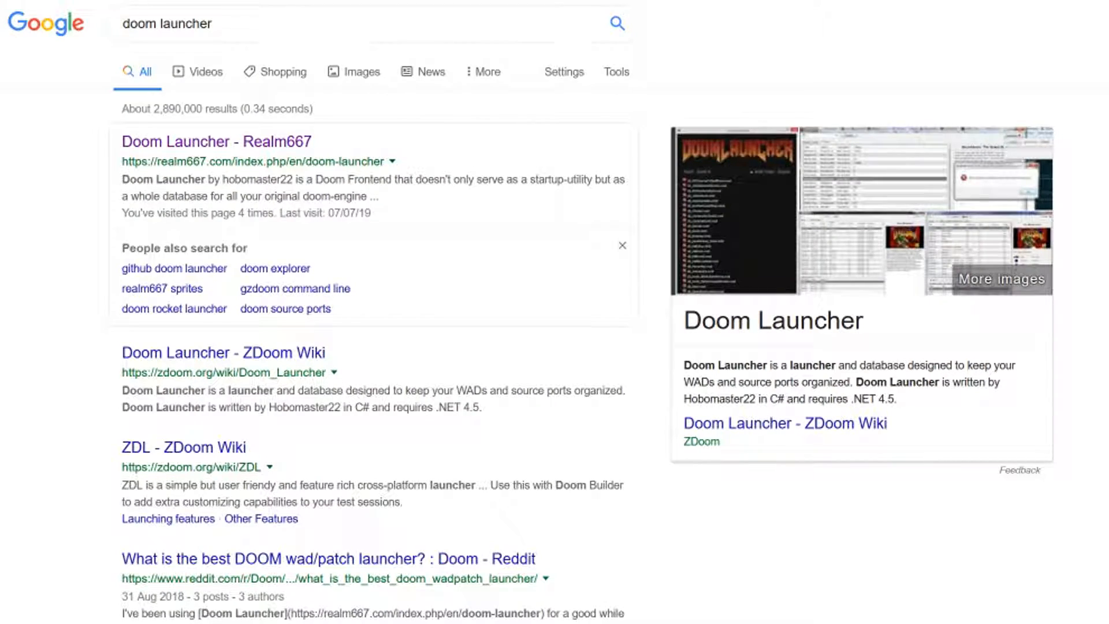
# Step: From the Realm667 Doom Launcher page, download the DoomLauncher 2.6.4.0 zip
pyautogui.click(367, 23)
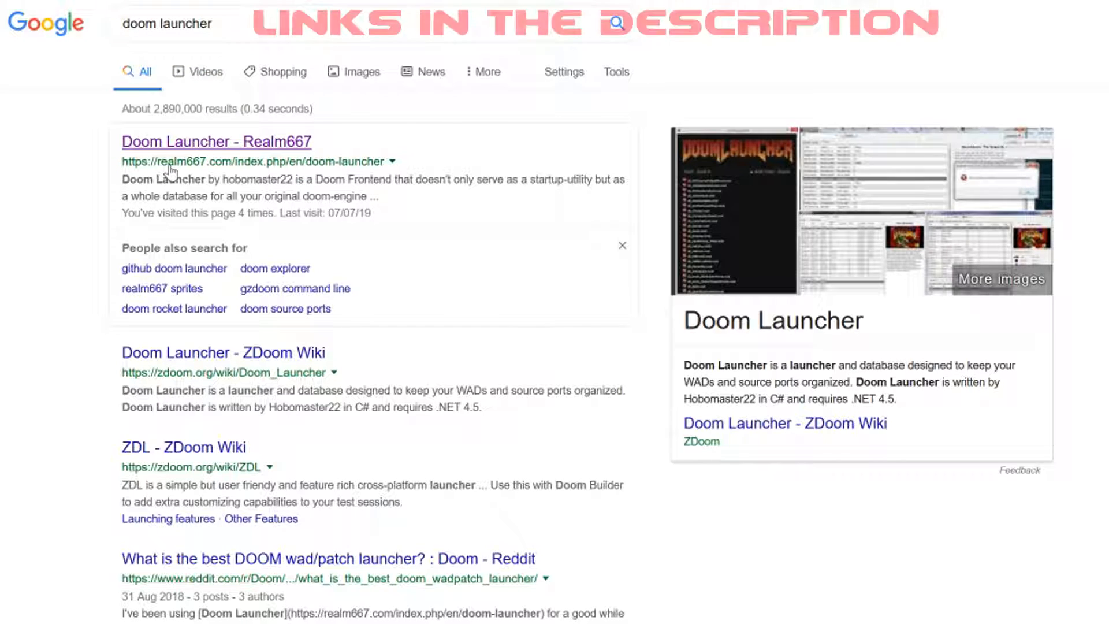
pyautogui.click(215, 141)
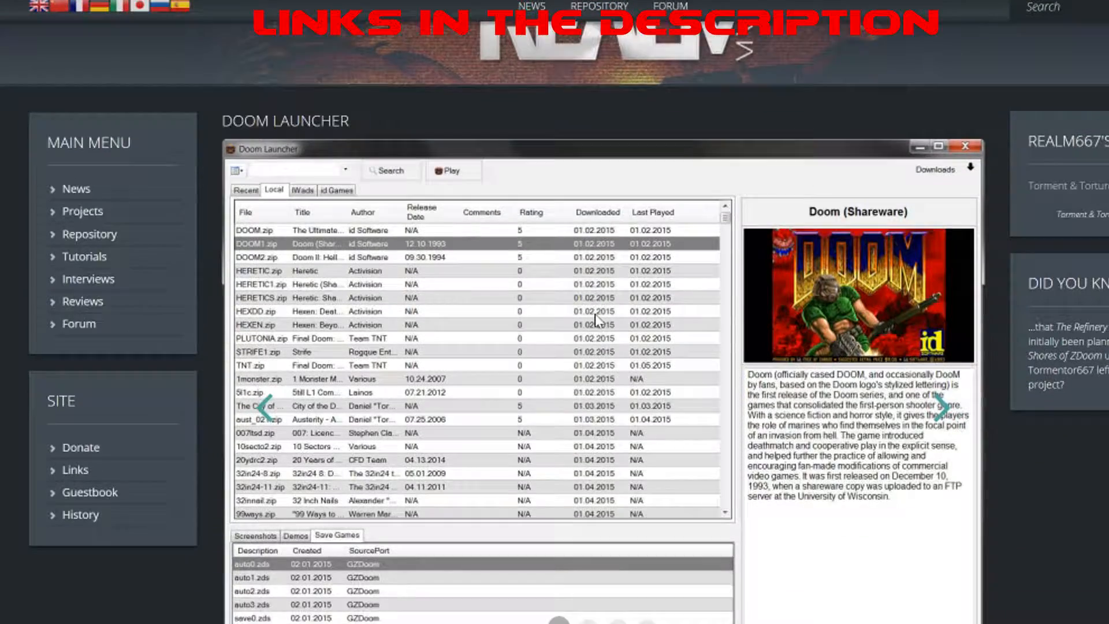
pyautogui.scroll(-3)
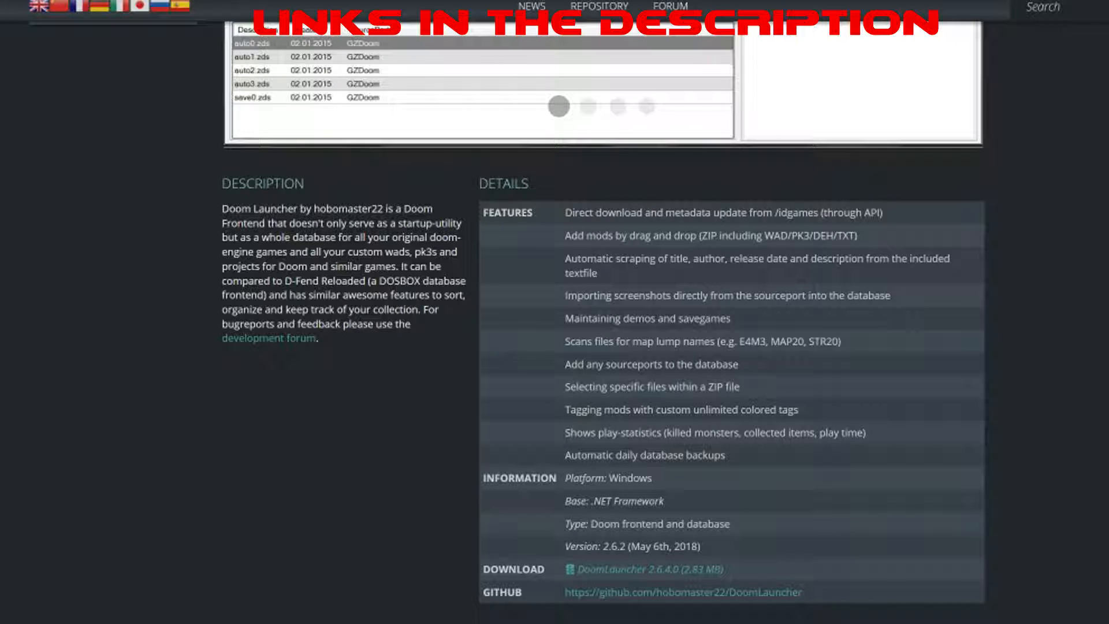
pyautogui.click(649, 569)
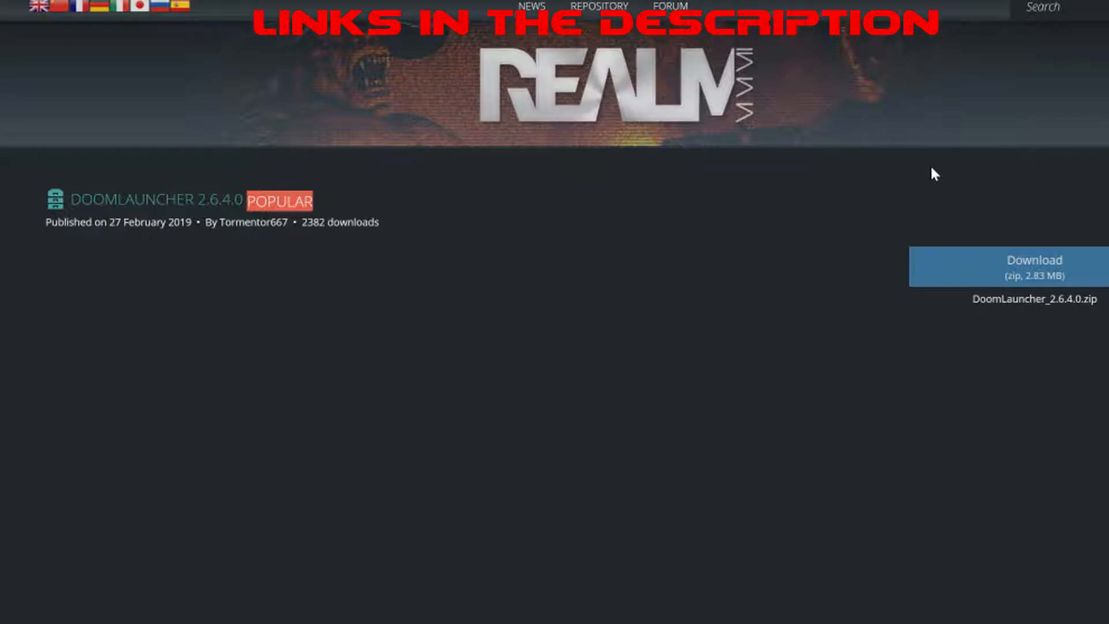
pyautogui.click(1033, 267)
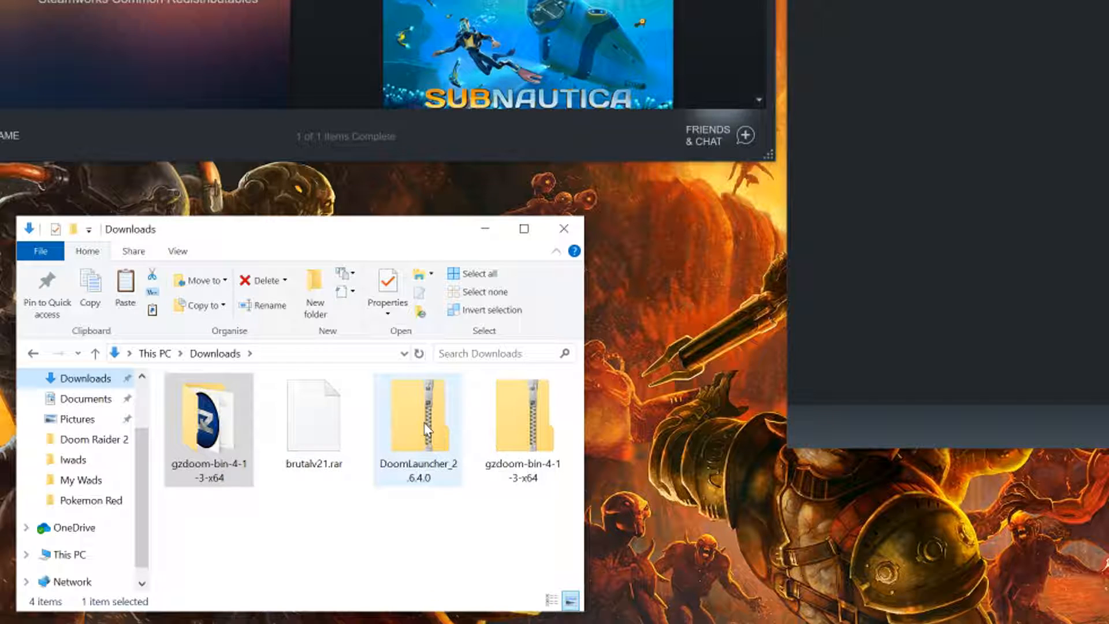
# Step: Extract DoomLauncher_2.6.4.0.zip and run DoomLauncher.exe from the extracted DoomLauncher folder
pyautogui.rightClick(418, 430)
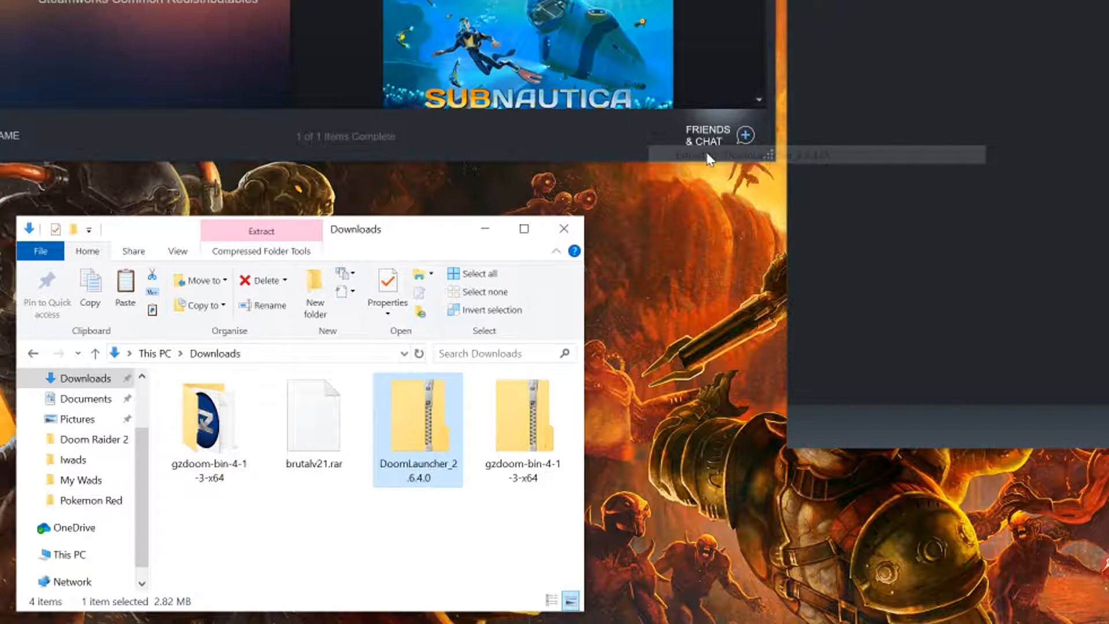
pyautogui.doubleClick(418, 427)
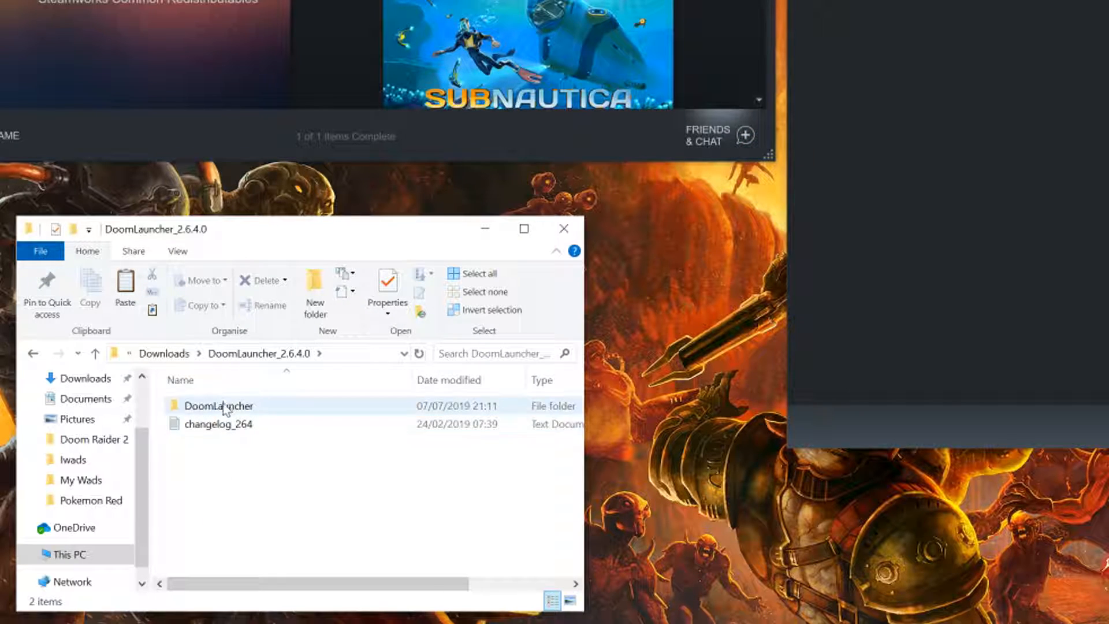
pyautogui.doubleClick(219, 405)
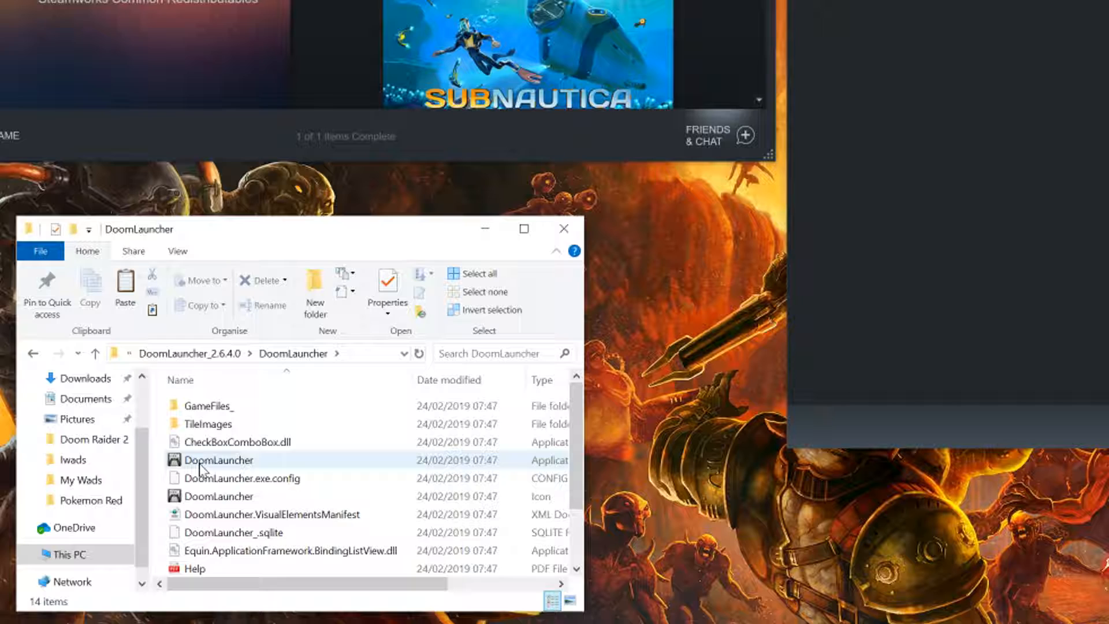
pyautogui.doubleClick(218, 460)
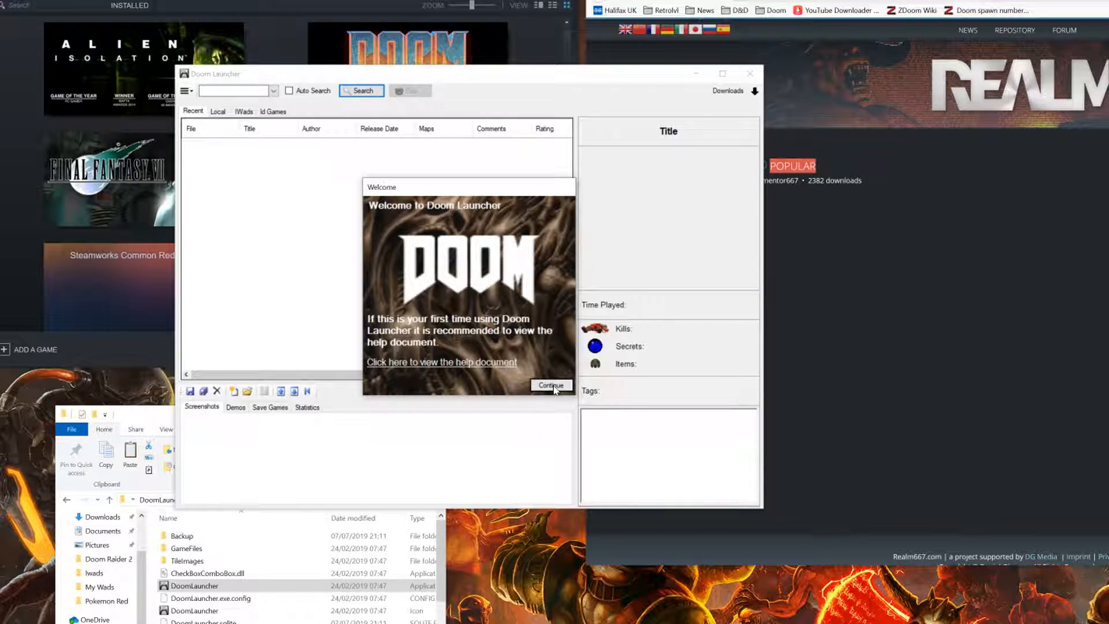
# Step: Dismiss the welcome message and create a new source port named GzDoom
pyautogui.click(551, 386)
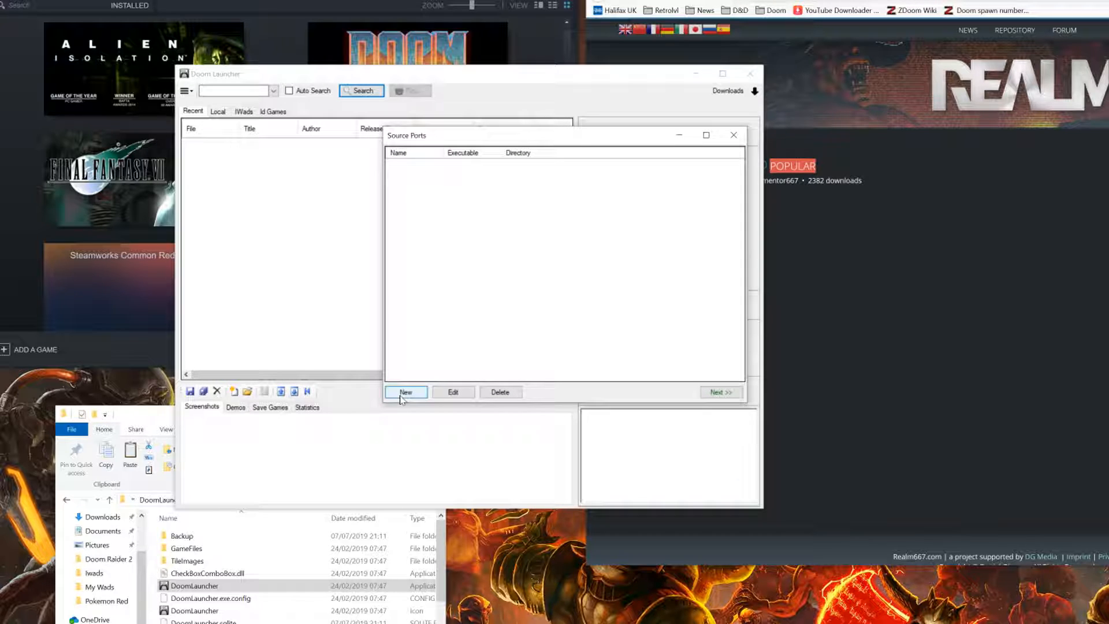
pyautogui.click(405, 392)
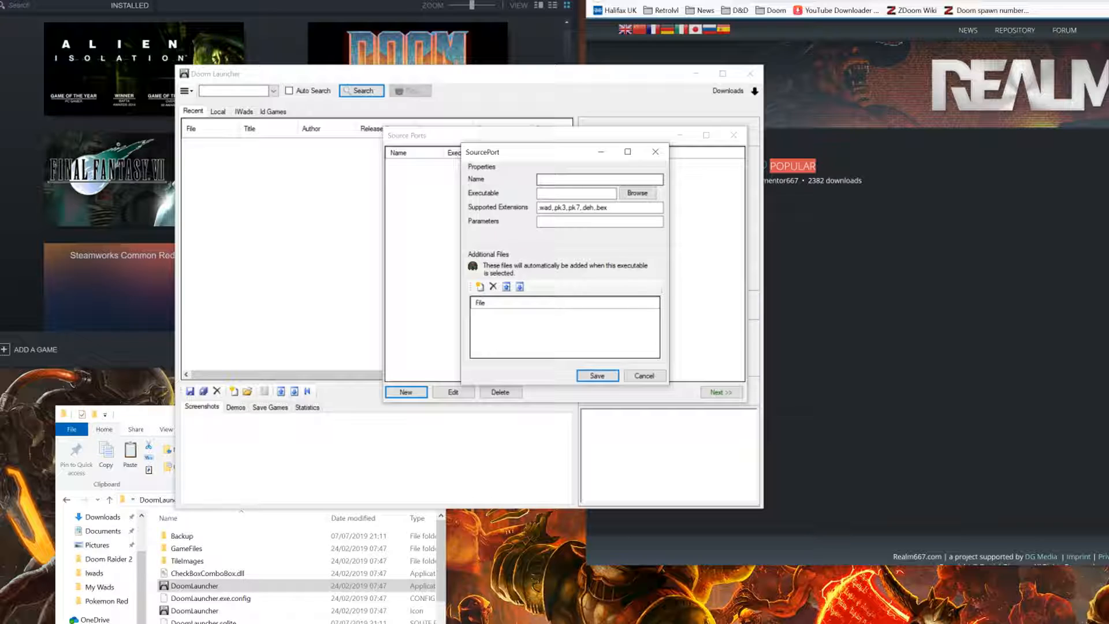
pyautogui.click(600, 179)
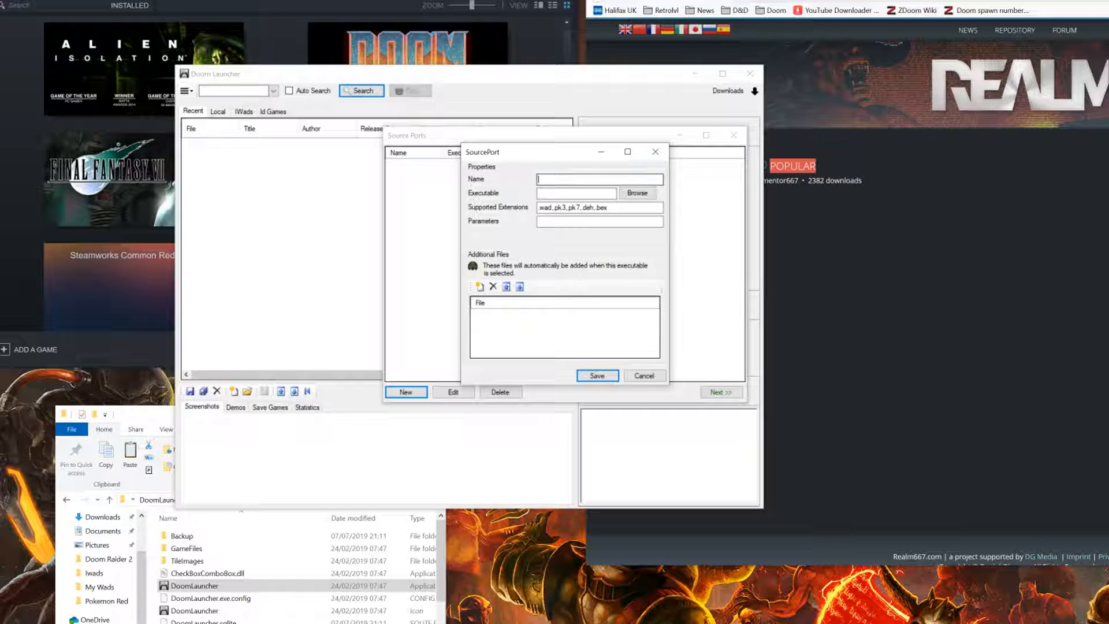
pyautogui.write('GzDoom')
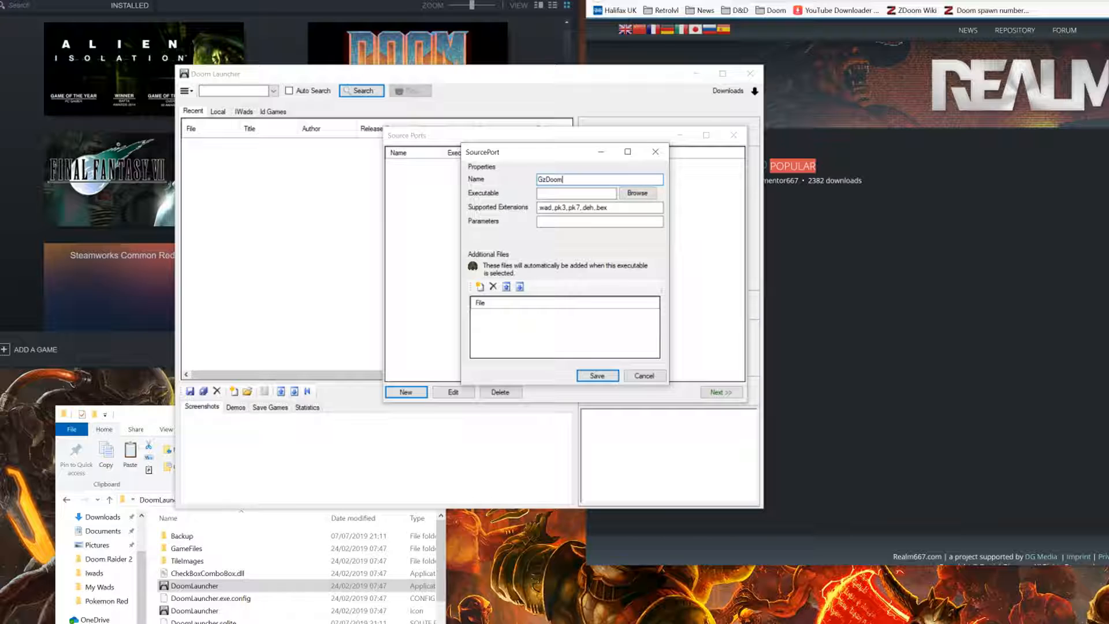
# Step: Point the port at gzdoom.exe in the gzdoom-bin-4-1-3-x64 folder and save it
pyautogui.click(576, 193)
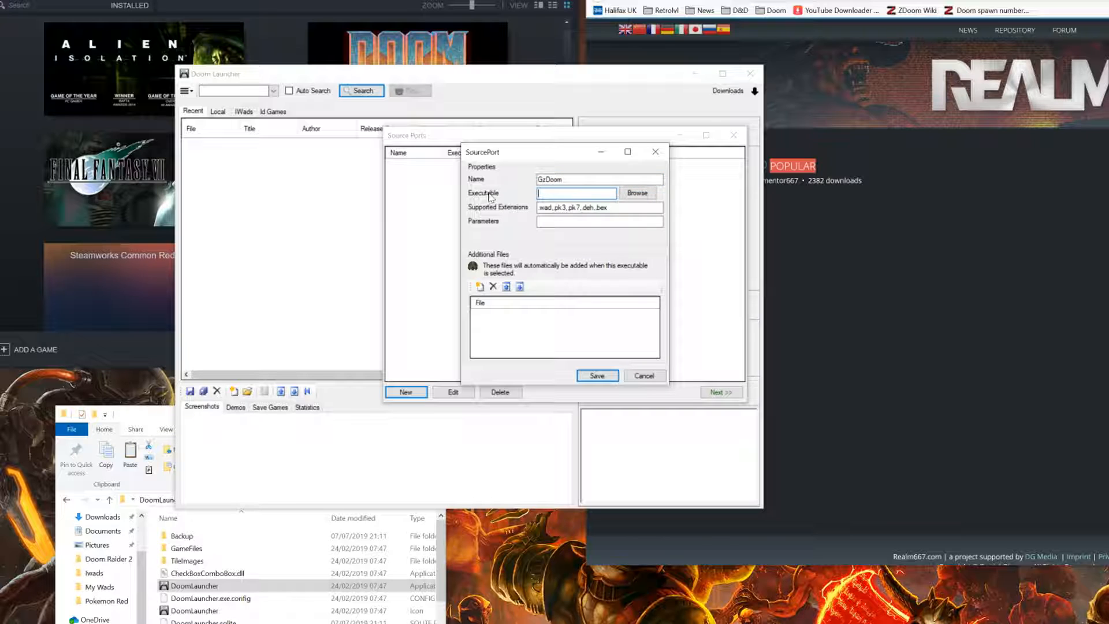
pyautogui.click(635, 193)
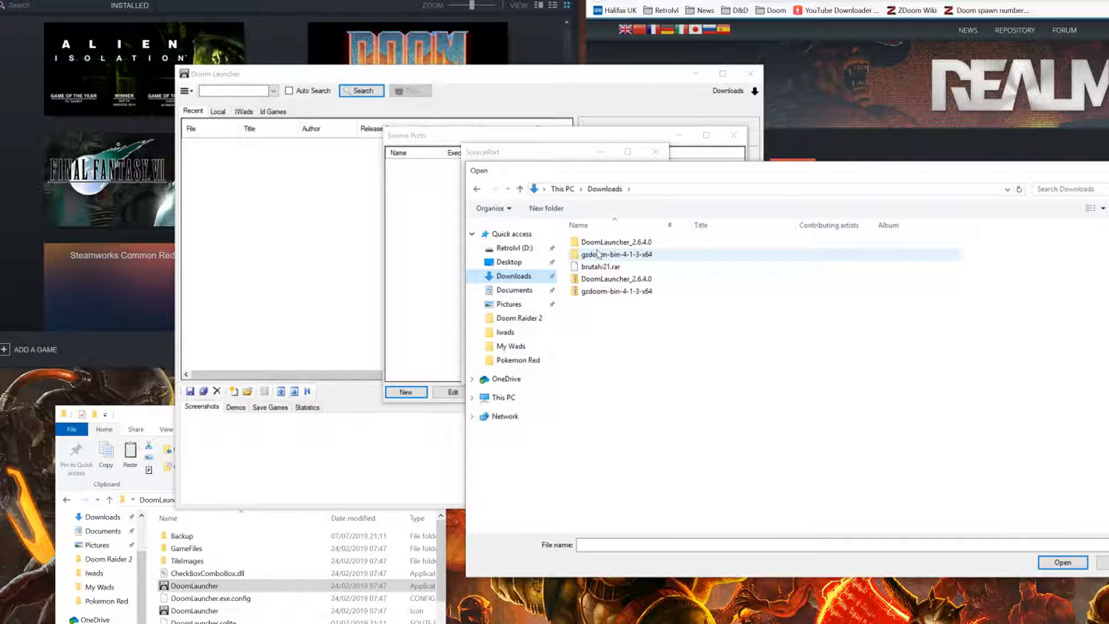
pyautogui.click(1063, 563)
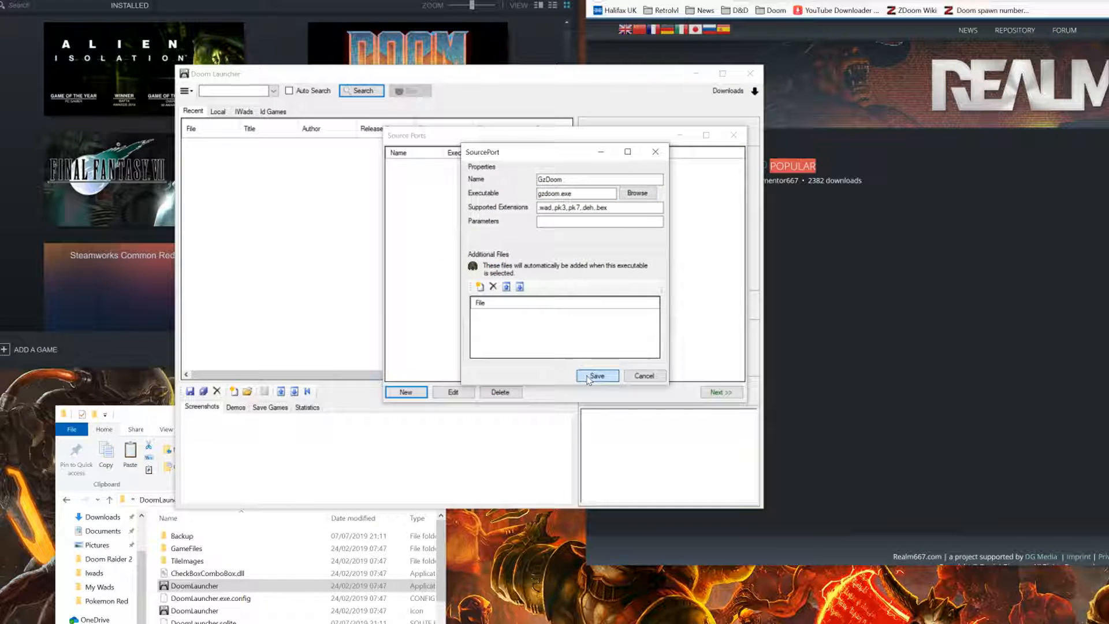
pyautogui.click(597, 375)
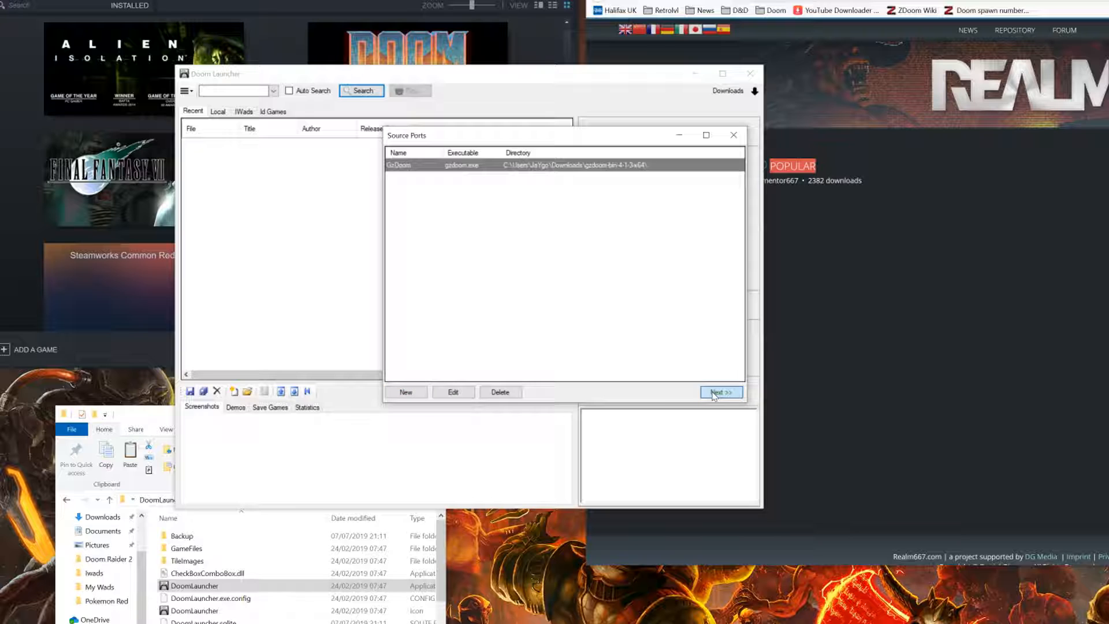
# Step: Start adding IWADs and browse to the Iwads folder under D:\Games\DoomGames\Wads
pyautogui.click(720, 392)
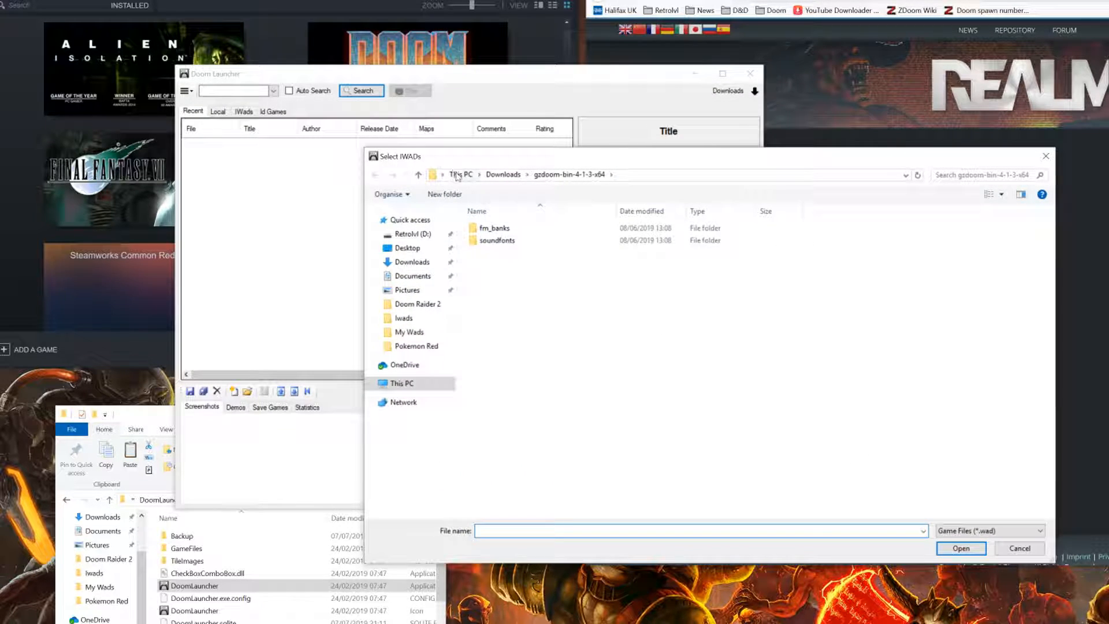
pyautogui.click(409, 234)
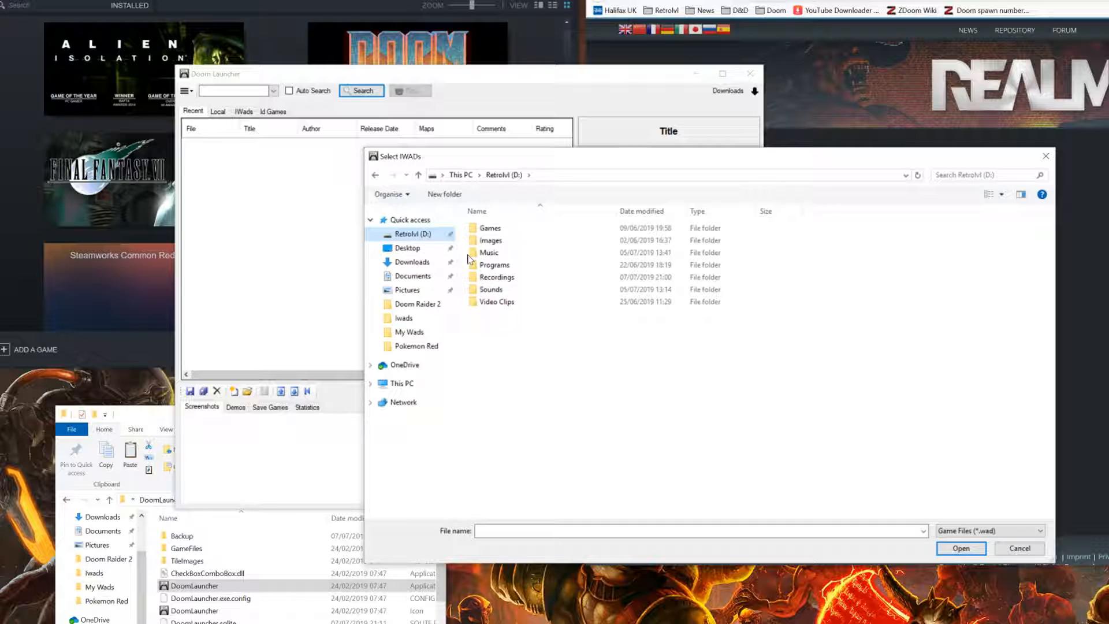
pyautogui.click(490, 228)
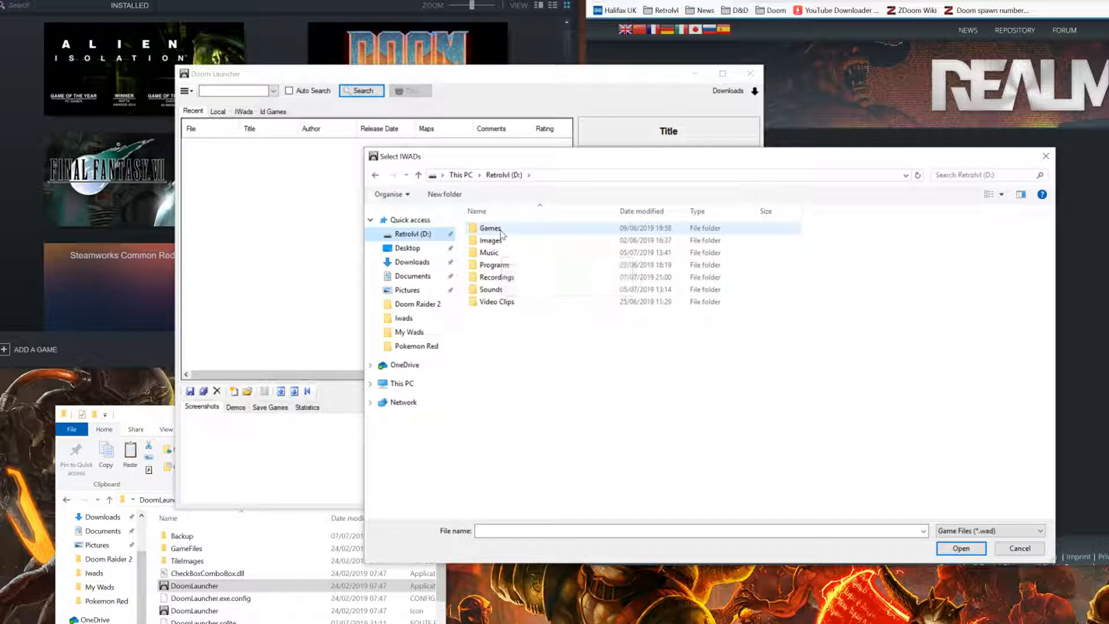
pyautogui.doubleClick(490, 228)
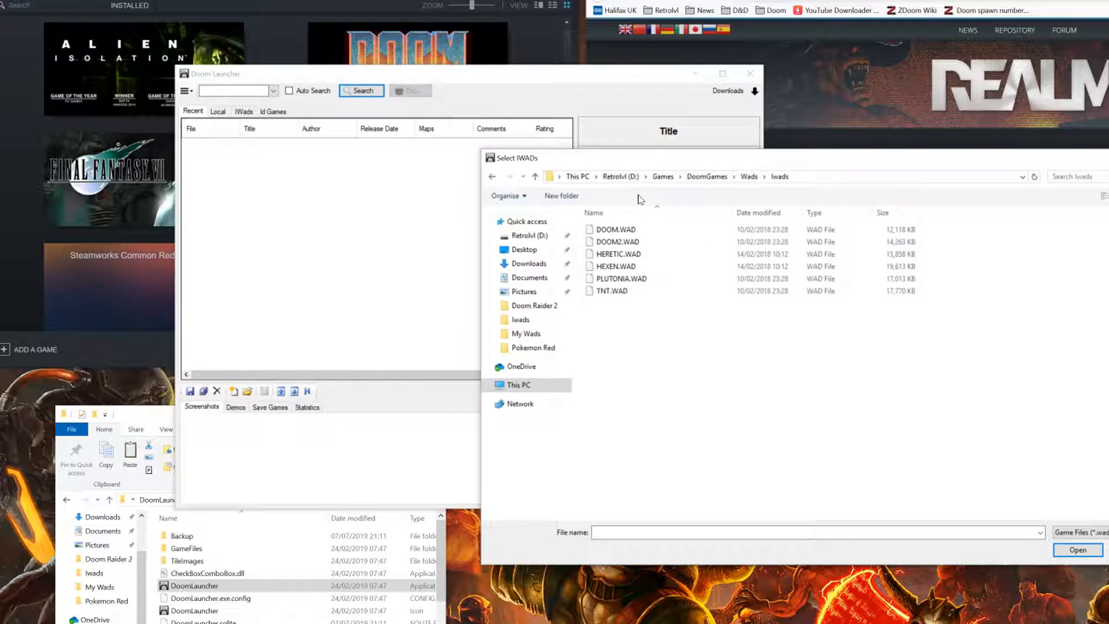
pyautogui.moveTo(616, 241)
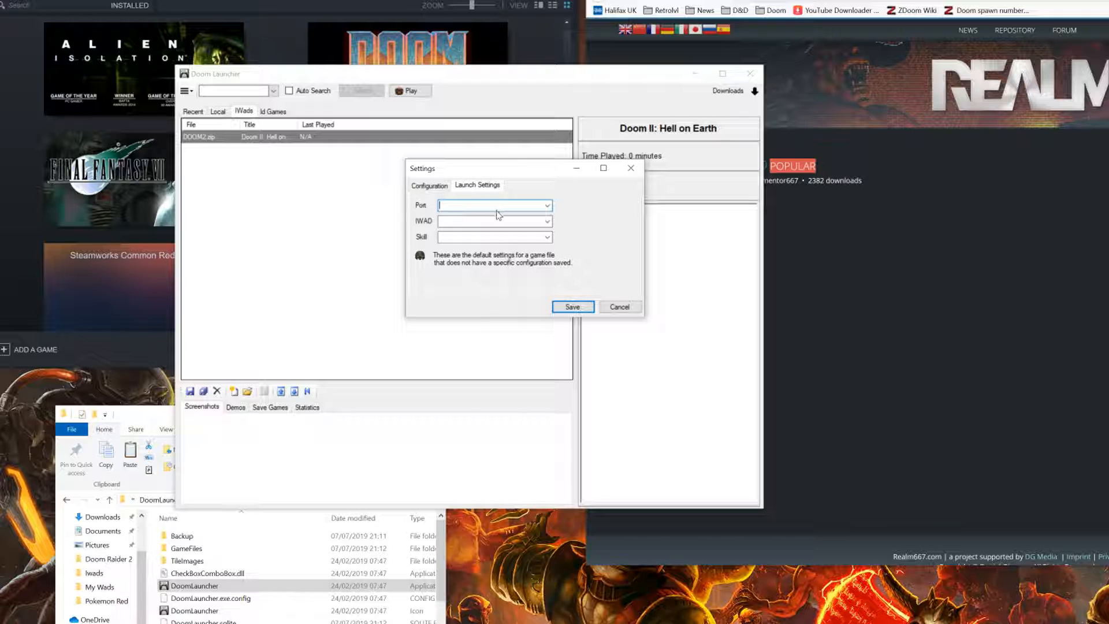
# Step: In Launch Settings choose GzDoom as the default port and DOOM2 as the default IWAD
pyautogui.click(546, 206)
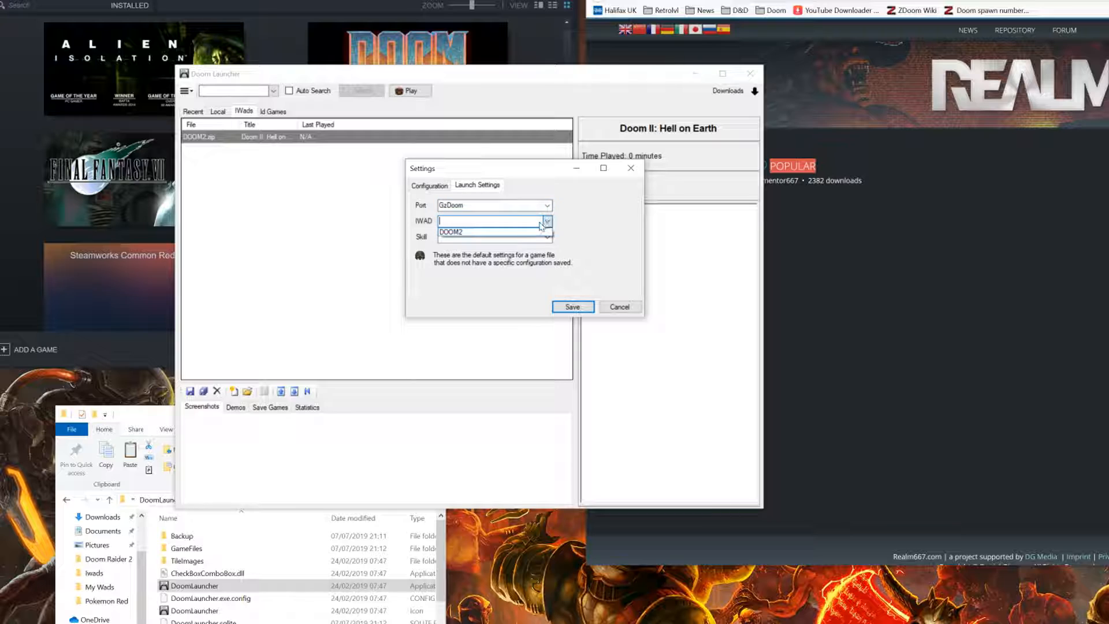
pyautogui.click(450, 232)
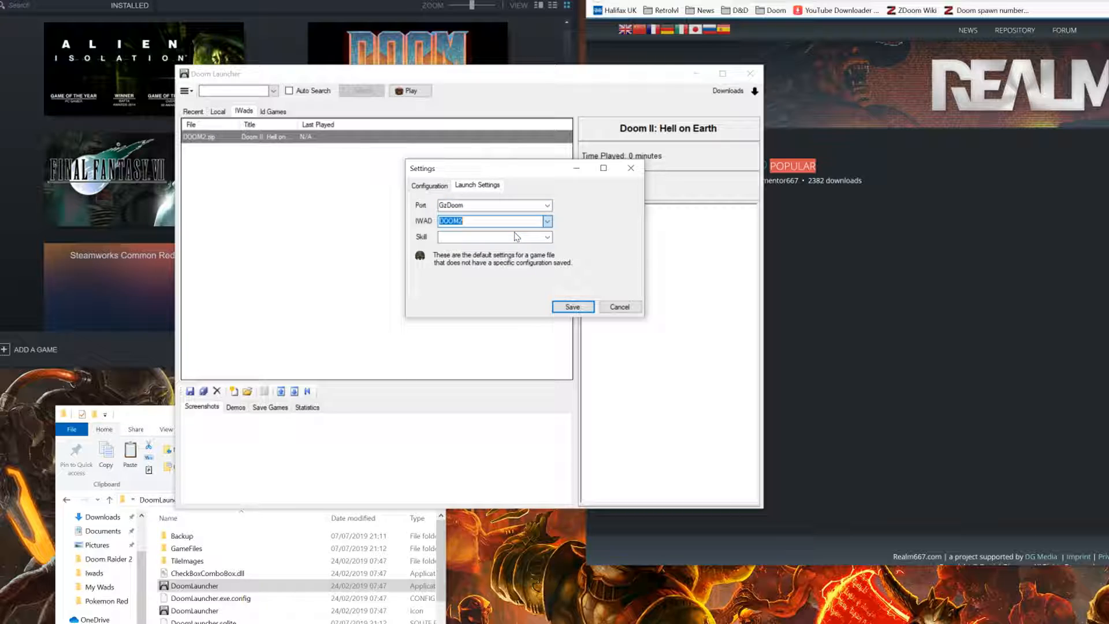
pyautogui.moveTo(499, 277)
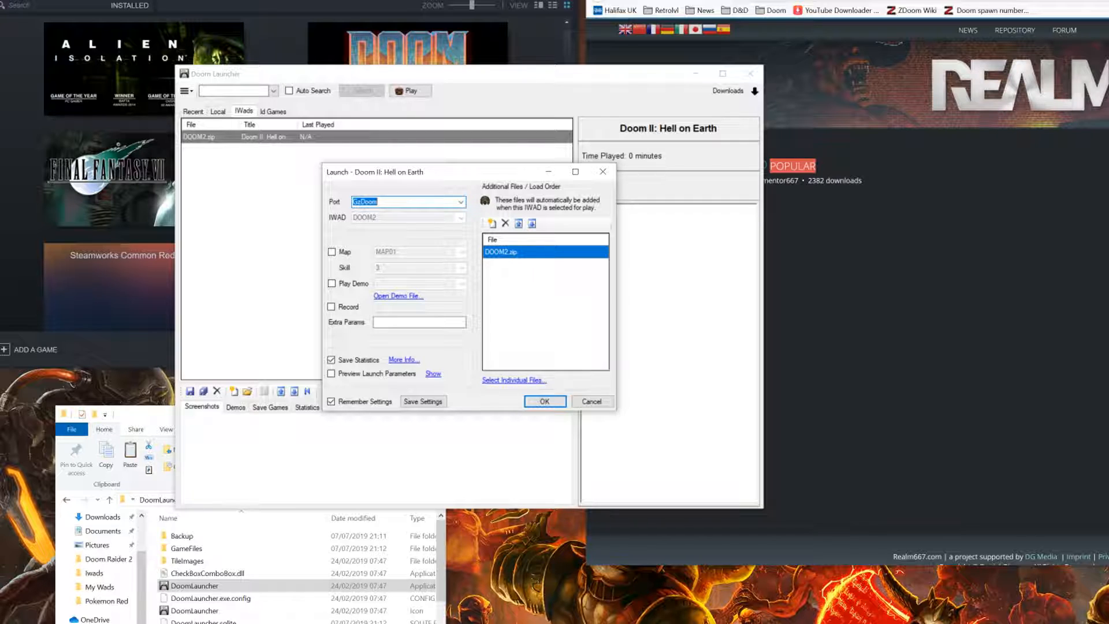
# Step: Extract brutalv21.rar in Downloads into a brutalv21 folder with 7-Zip
pyautogui.click(545, 401)
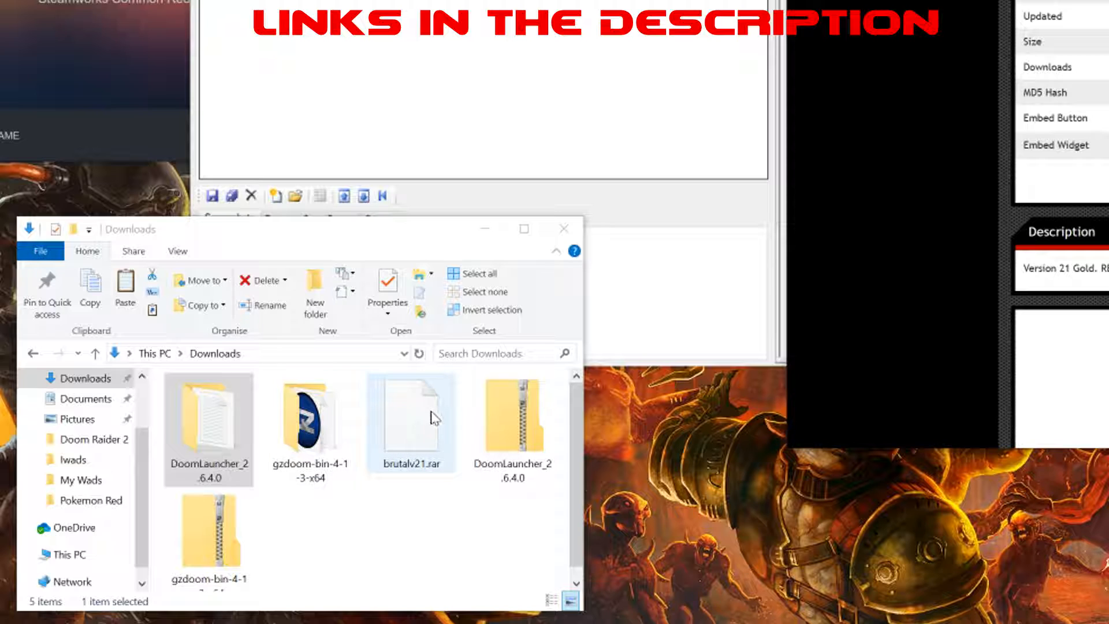
pyautogui.rightClick(411, 423)
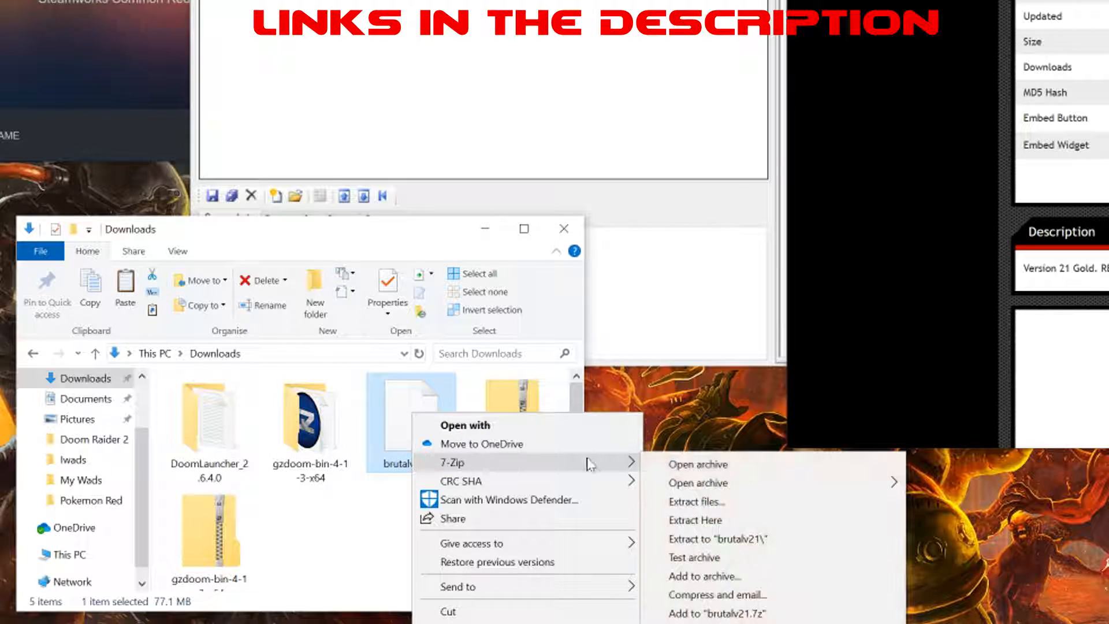
pyautogui.click(695, 520)
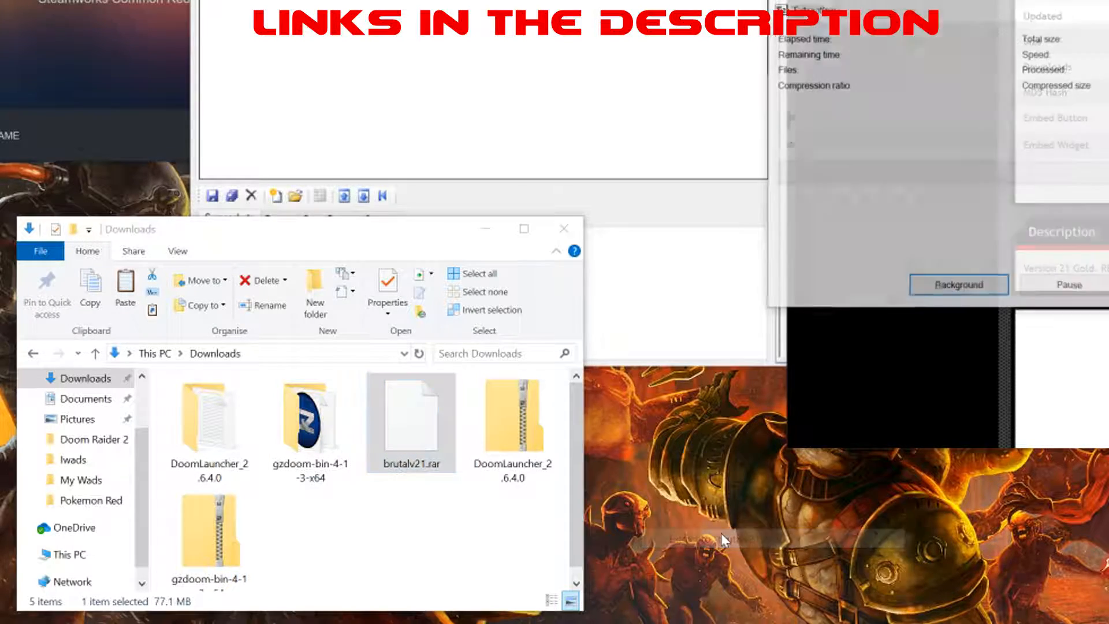
# Step: Use Add Files from the main menu to add brutalv21.pk3 from Downloads\brutalv21 to the library
pyautogui.click(213, 60)
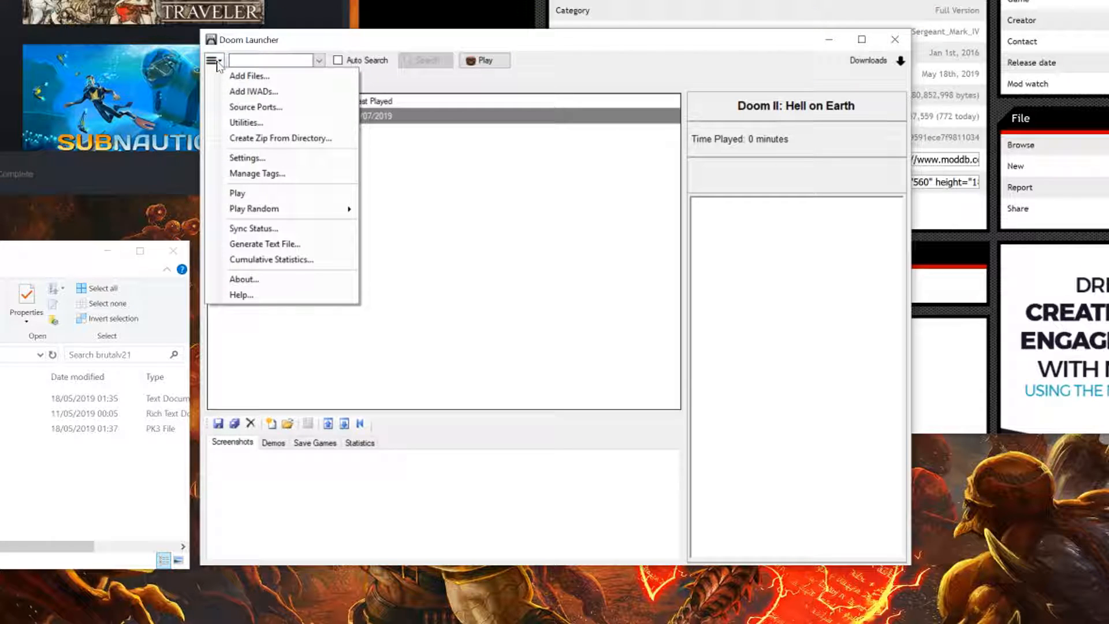
pyautogui.moveTo(257, 91)
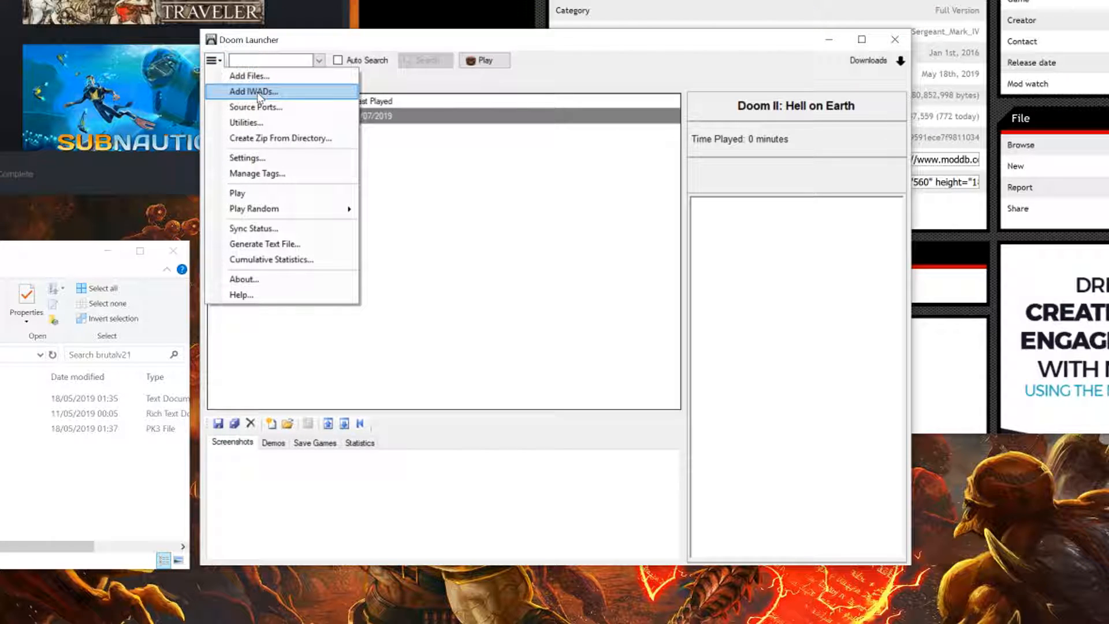
pyautogui.click(253, 91)
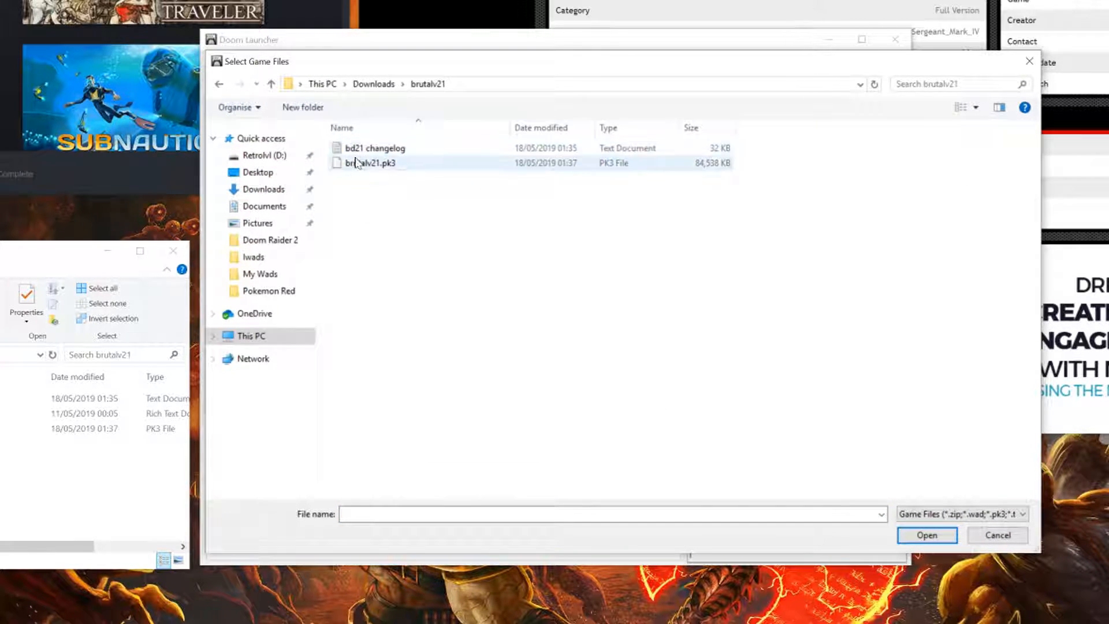
pyautogui.moveTo(368, 163)
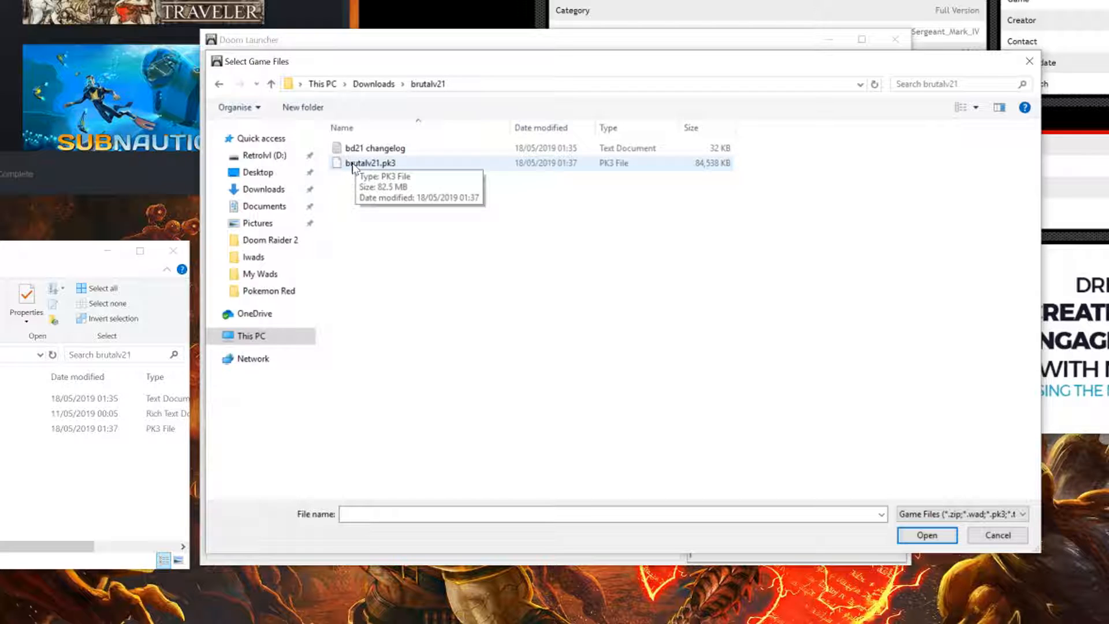
pyautogui.doubleClick(368, 163)
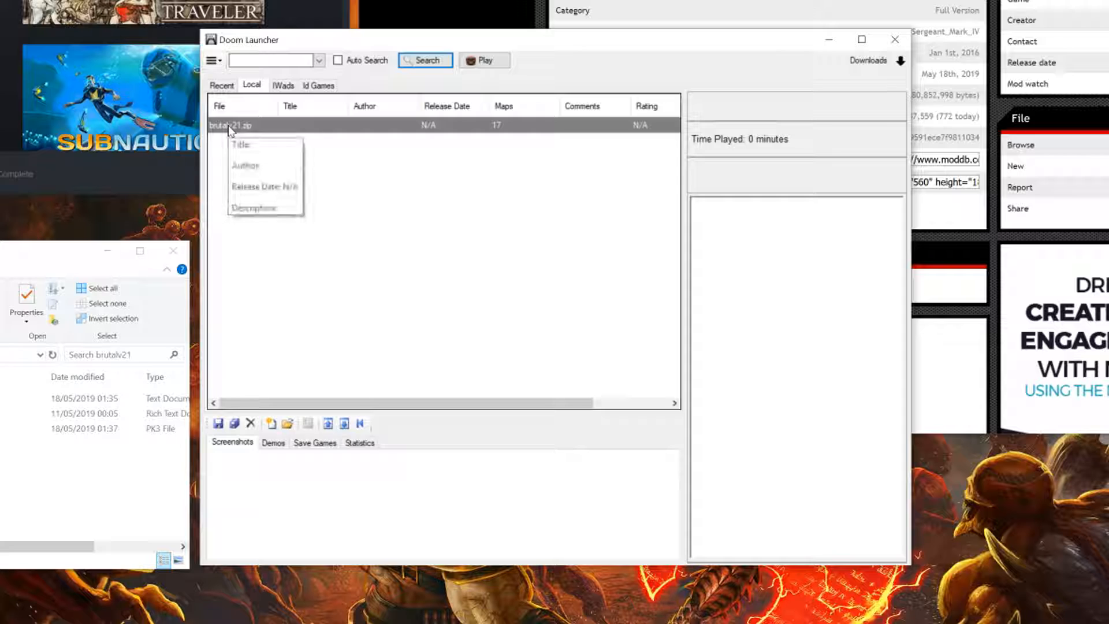
# Step: Launch brutalv21.zip from the Local library with Port GzDoom and IWAD DOOM2
pyautogui.doubleClick(229, 125)
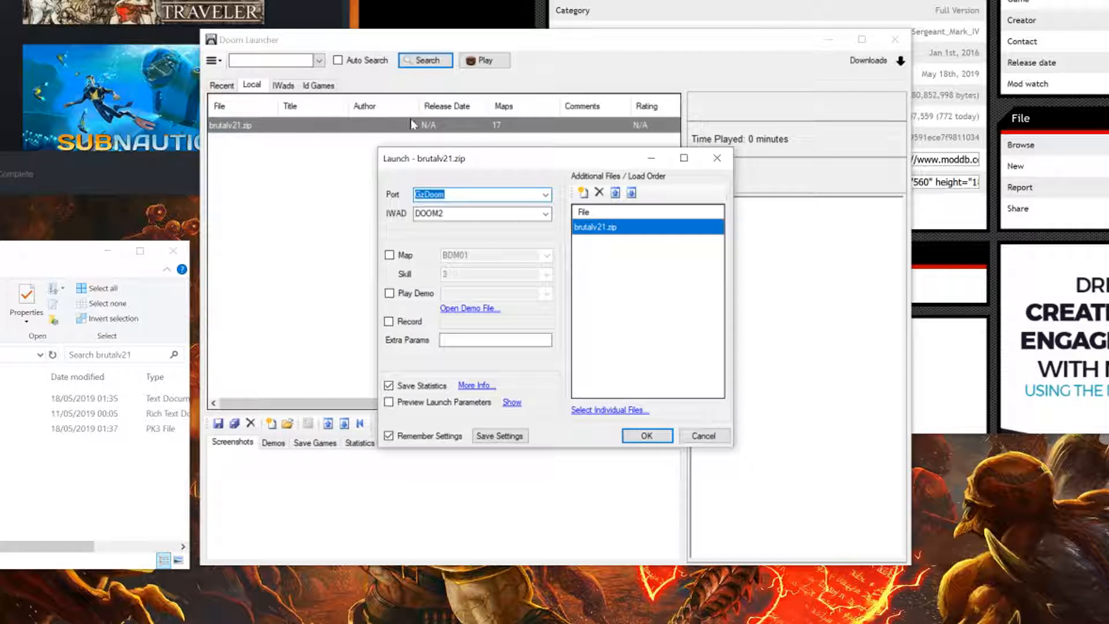
pyautogui.click(545, 194)
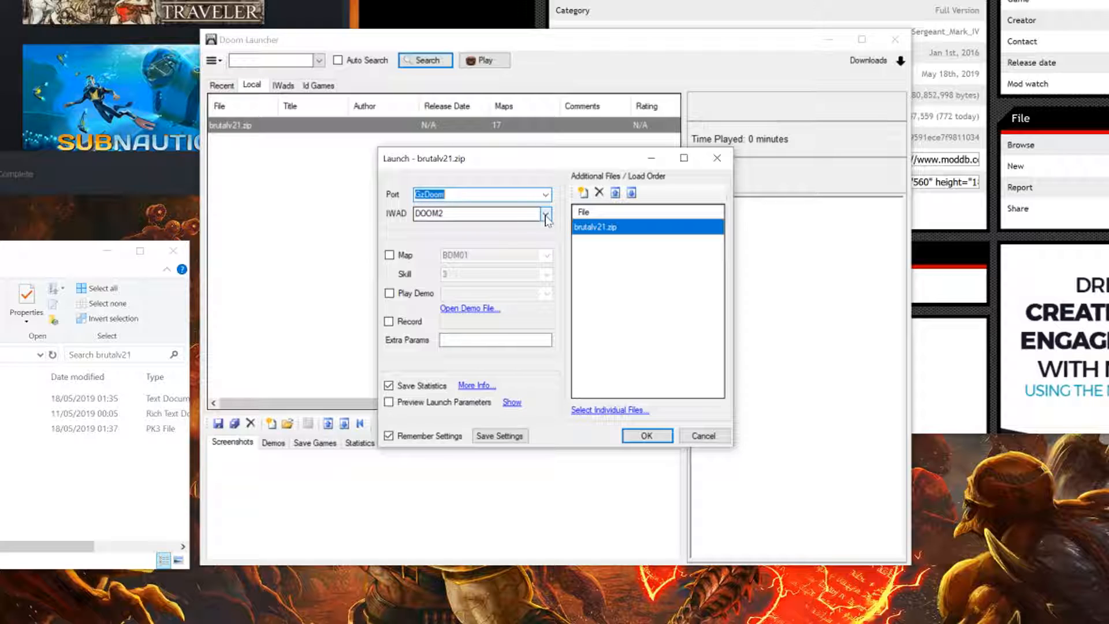
pyautogui.click(478, 214)
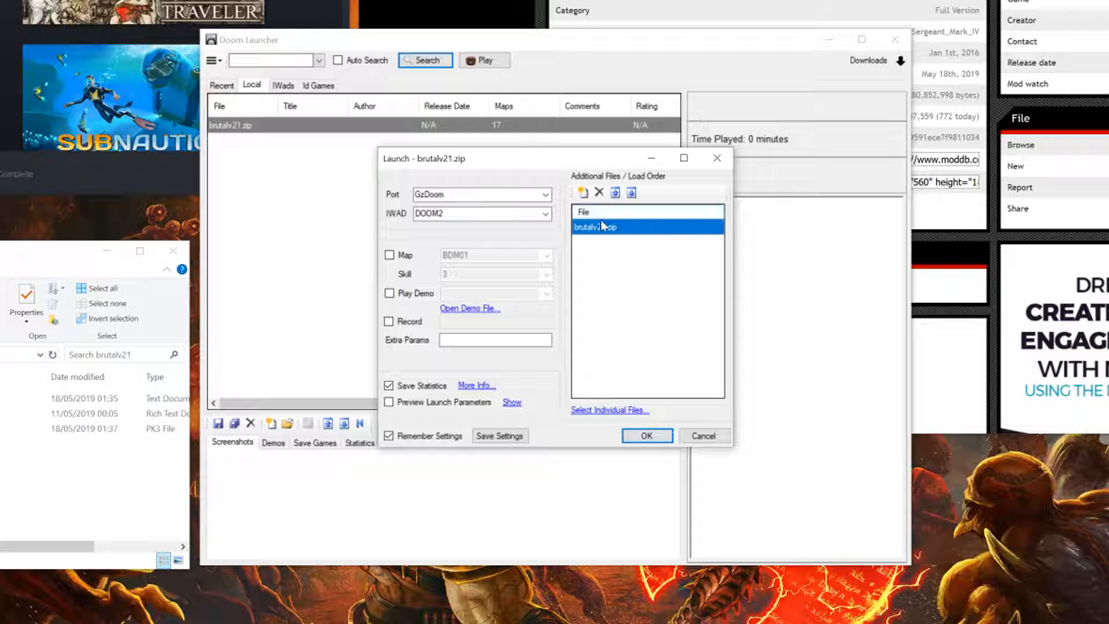
pyautogui.moveTo(629, 396)
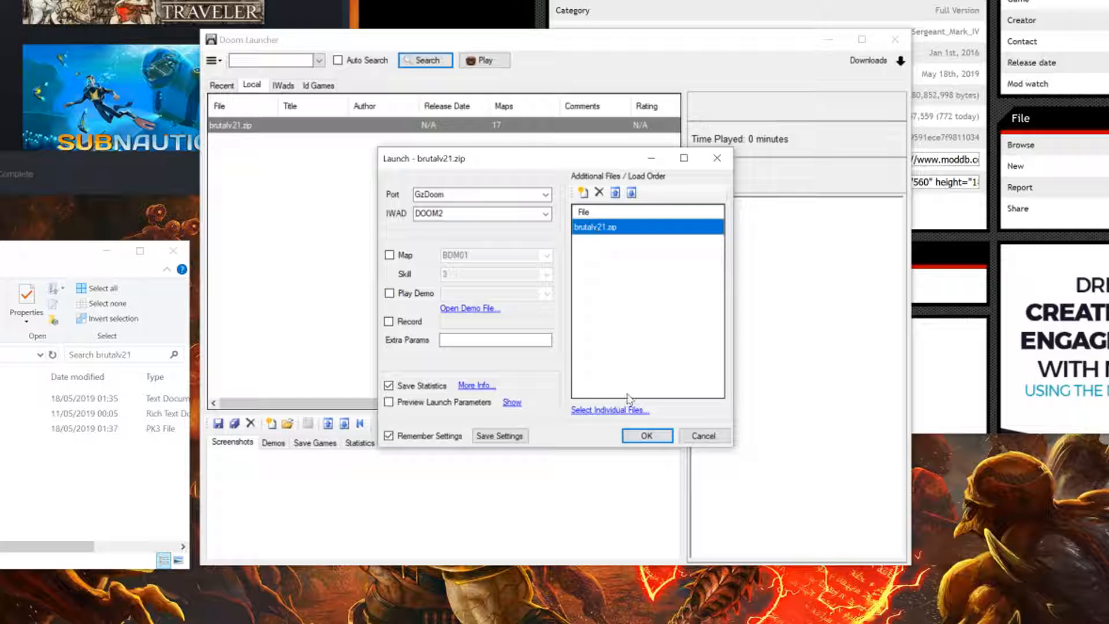
pyautogui.click(645, 436)
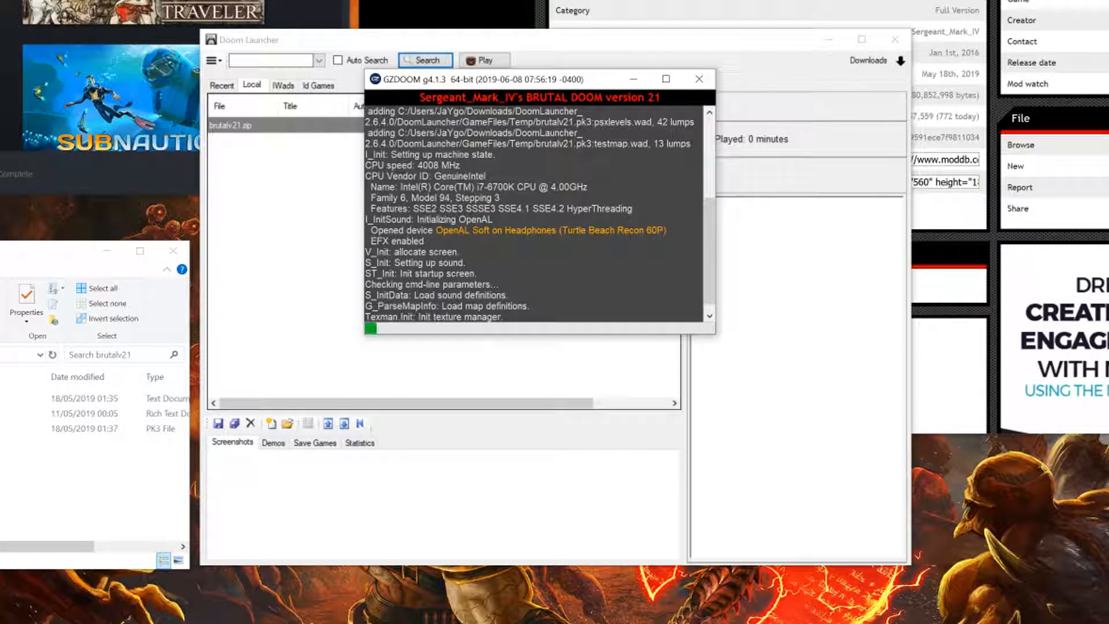
# Step: Focus the GZDoom window and move forward with W in Brutal Doom's first level
pyautogui.click(483, 59)
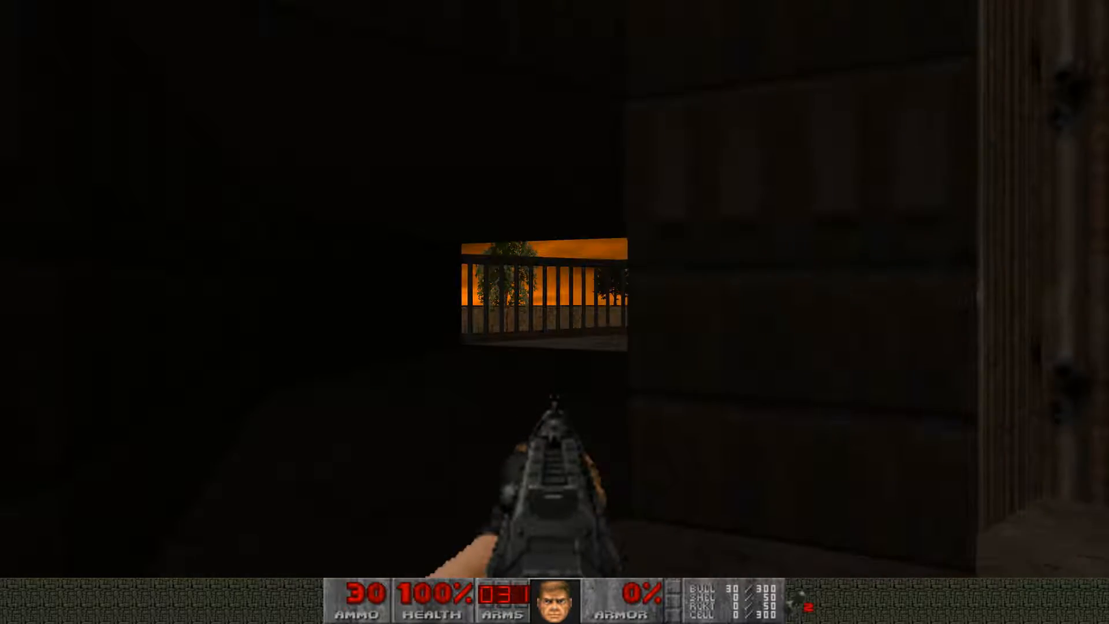
pyautogui.press('w')
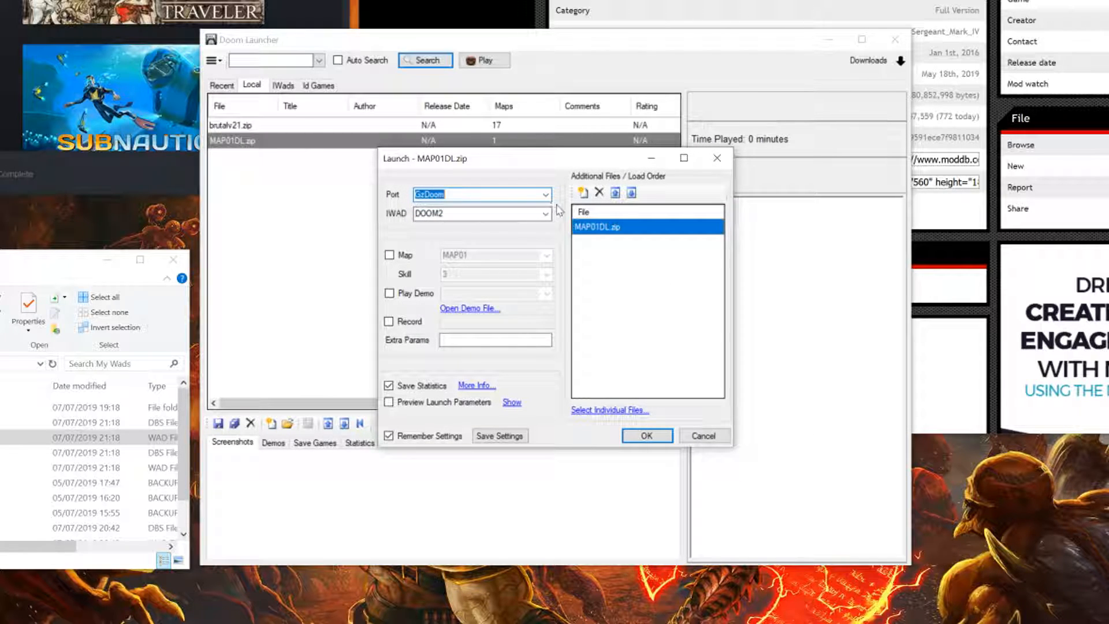
# Step: Add brutalv21.zip to MAP01DL.zip's Additional Files and launch it in GzDoom with DOOM2
pyautogui.click(544, 214)
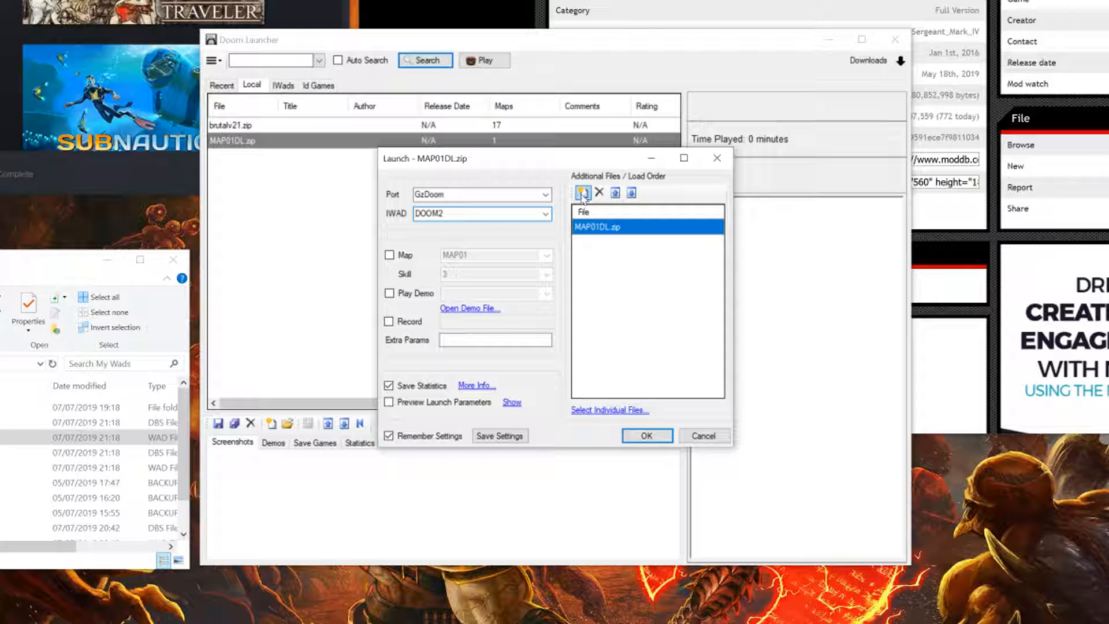
pyautogui.click(583, 193)
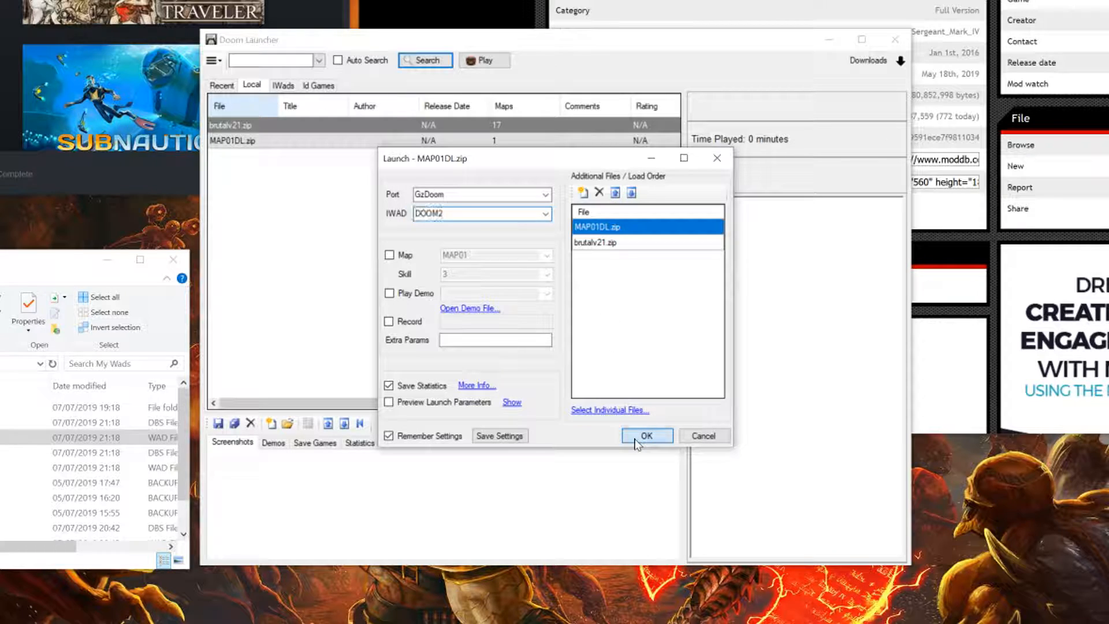
pyautogui.click(645, 436)
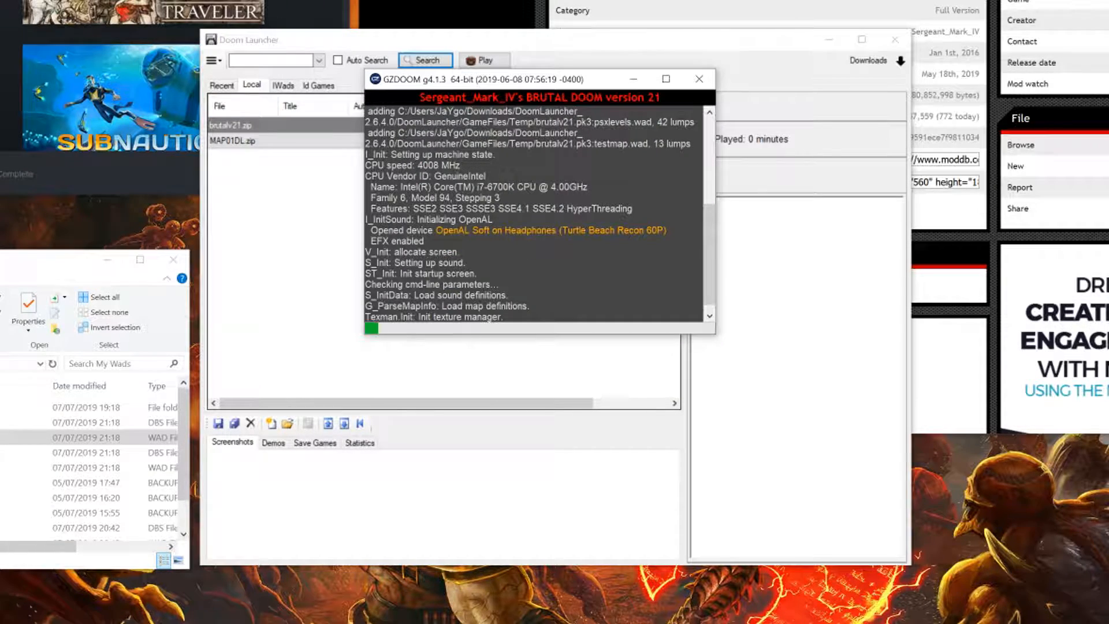
# Step: Focus GZDoom and walk forward through the MAP01DL corridors with Brutal Doom loaded
pyautogui.click(484, 59)
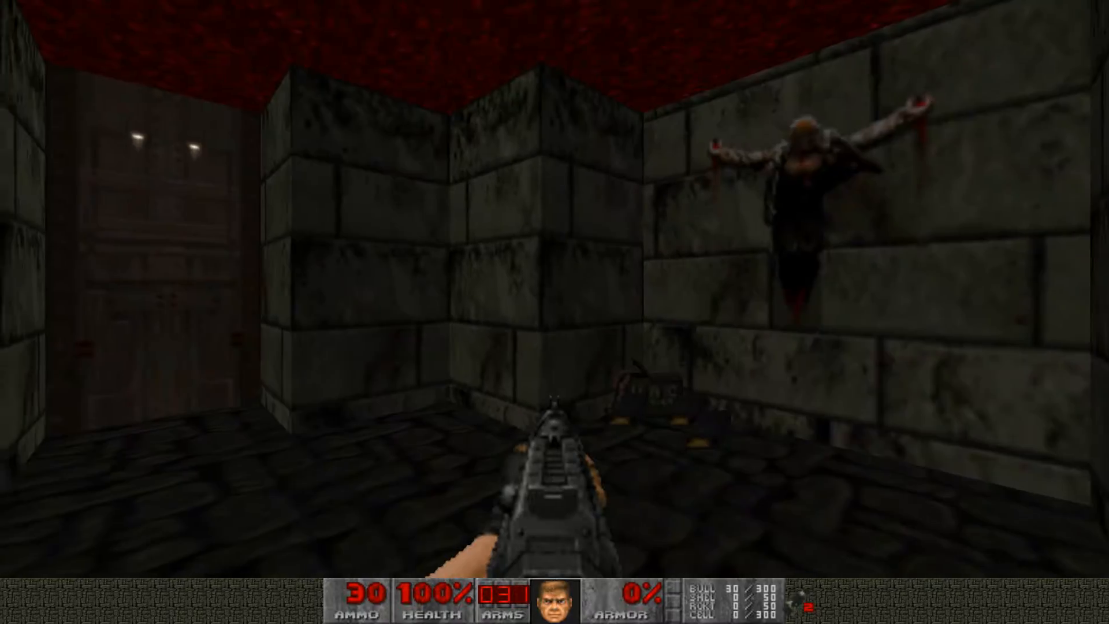
pyautogui.press('w')
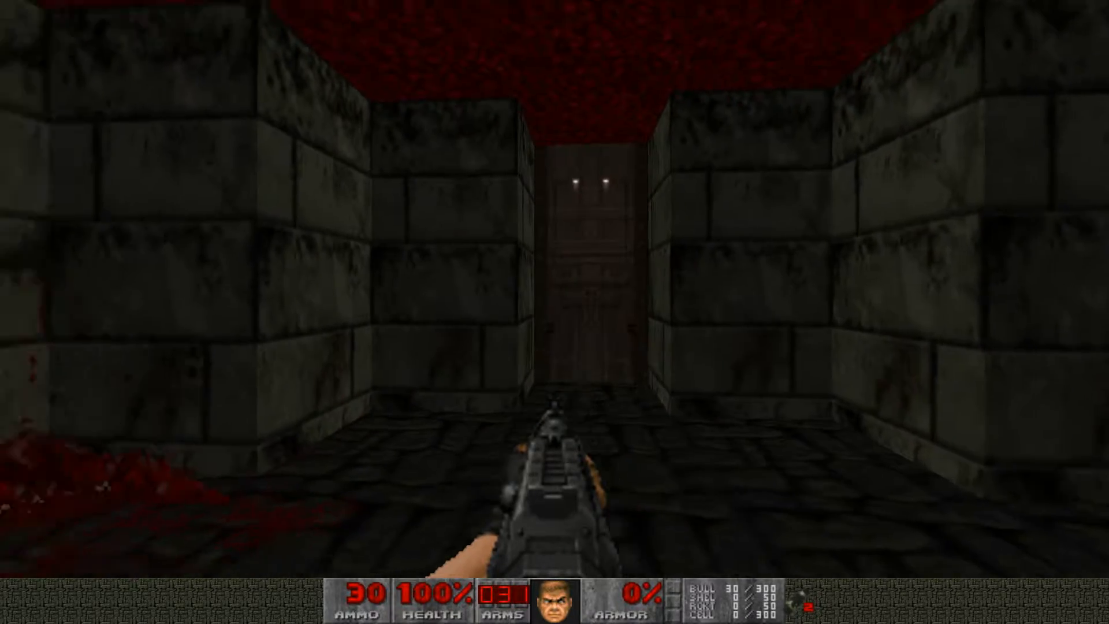